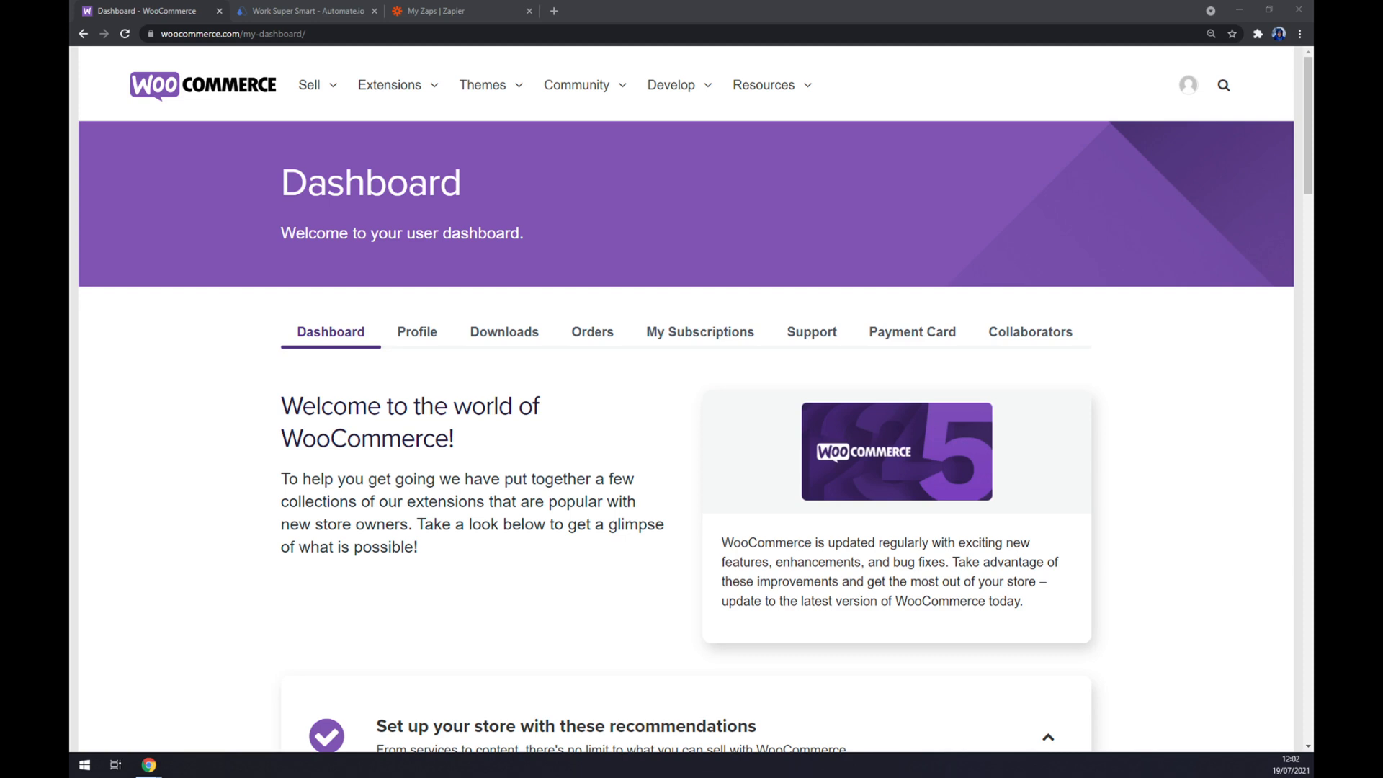
{"action": "mouse_move", "coordinate": [378, 8]}
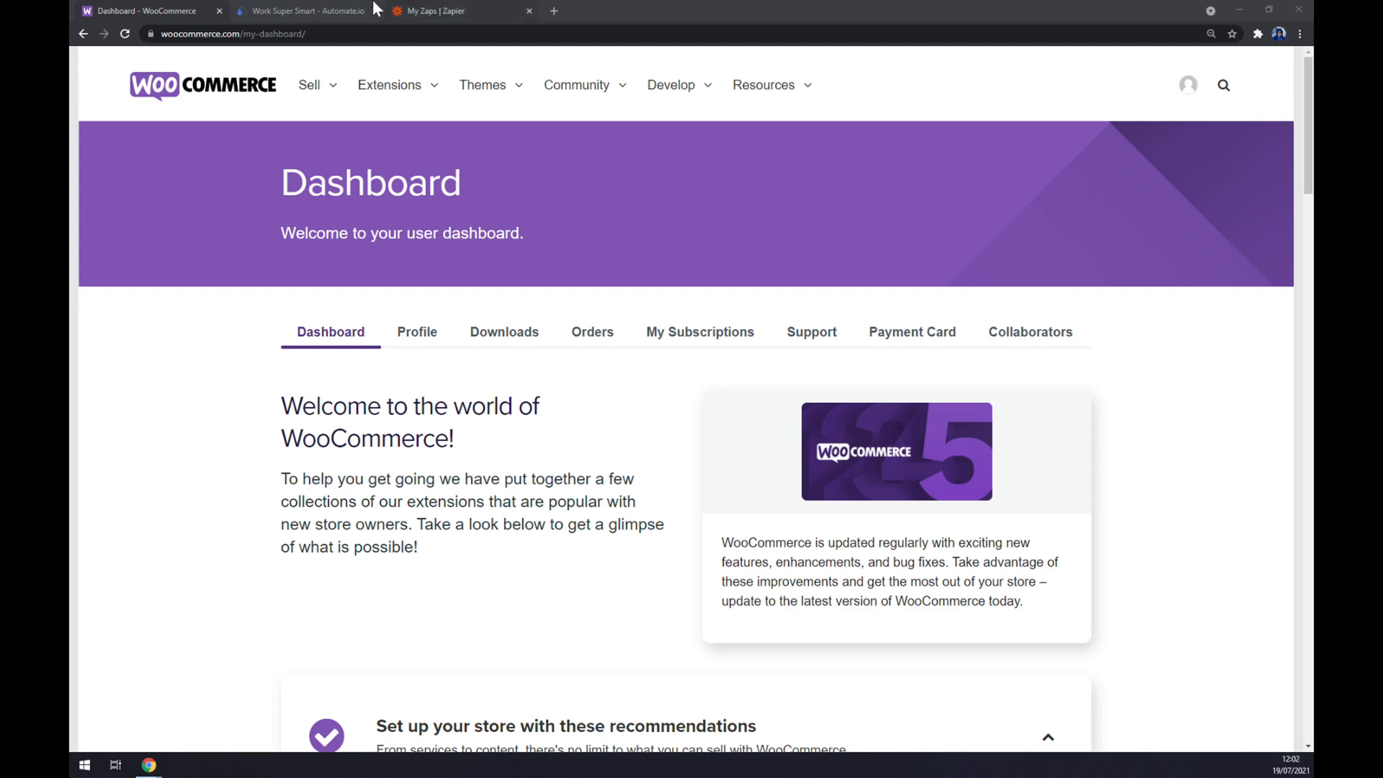
Switch from the WooCommerce account dashboard to the Automate.io homepage tab.
{"action": "left_click", "coordinate": [304, 11]}
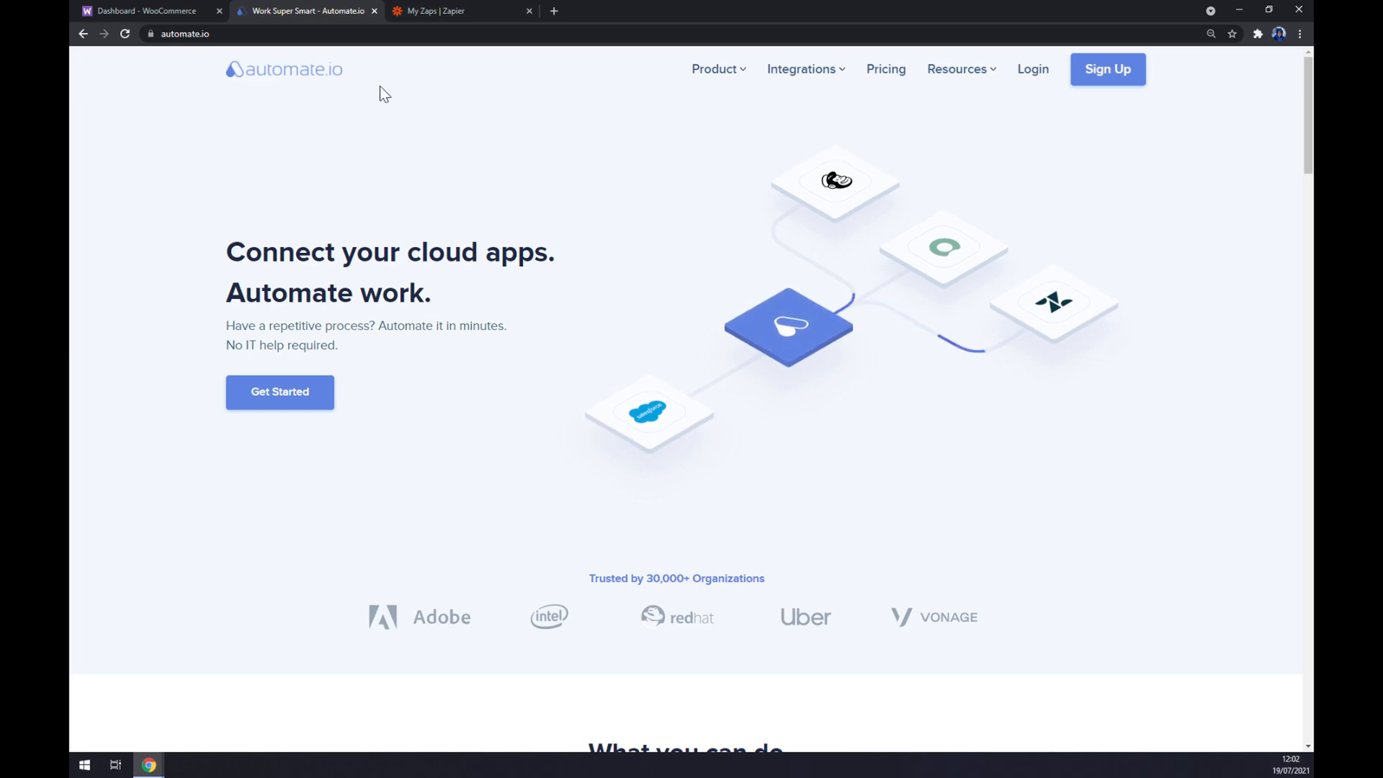
{"action": "mouse_move", "coordinate": [704, 196]}
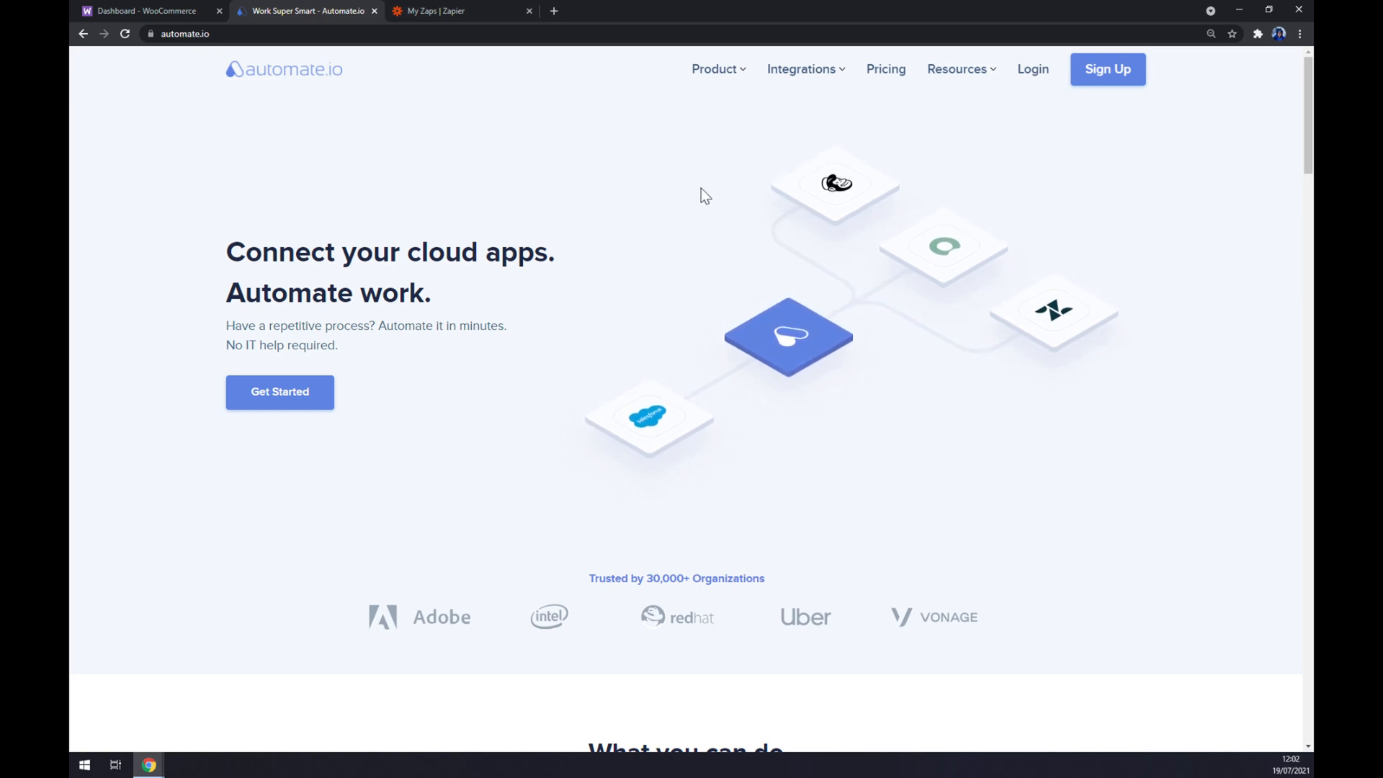
Show Automate.io's Integrations overview listing popular apps like Gmail, Slack, Shopify and PayPal.
{"action": "left_click", "coordinate": [801, 69]}
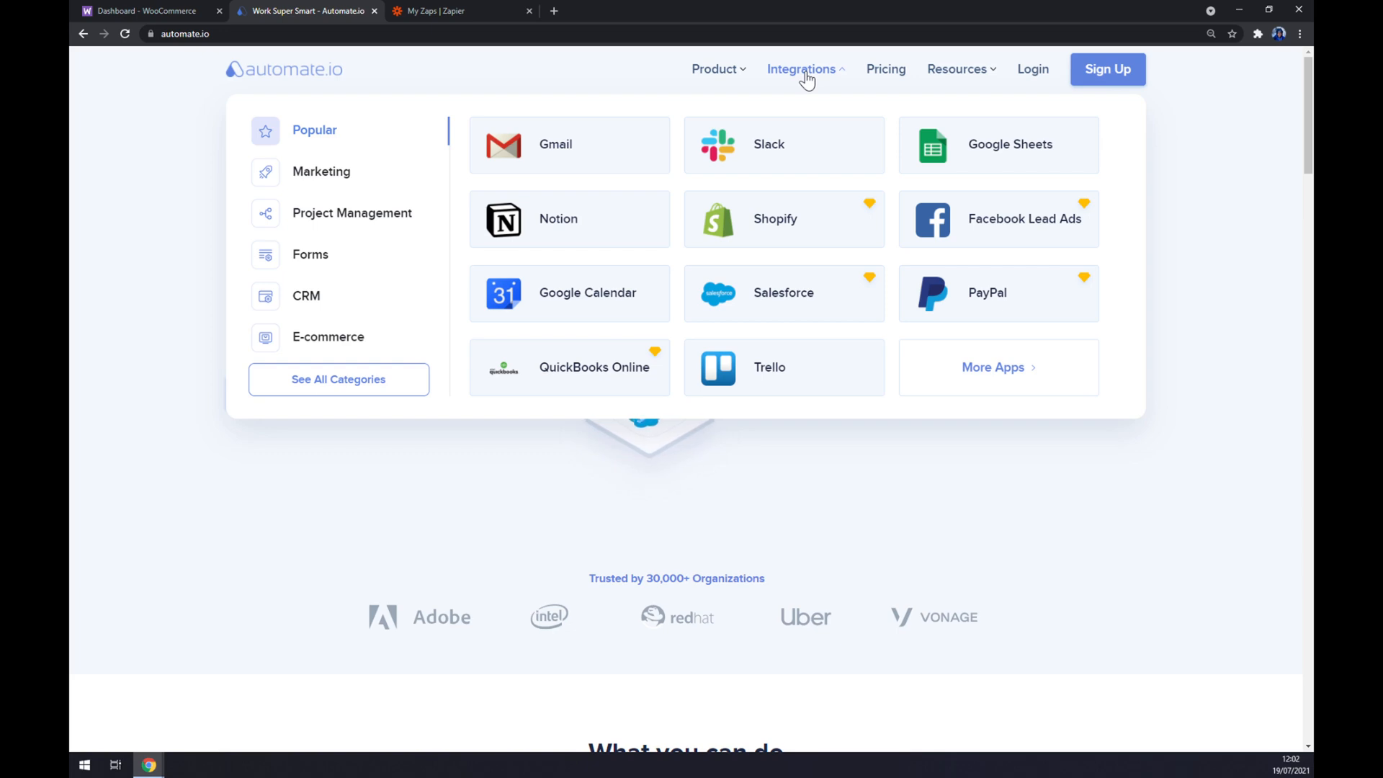
{"action": "mouse_move", "coordinate": [374, 388]}
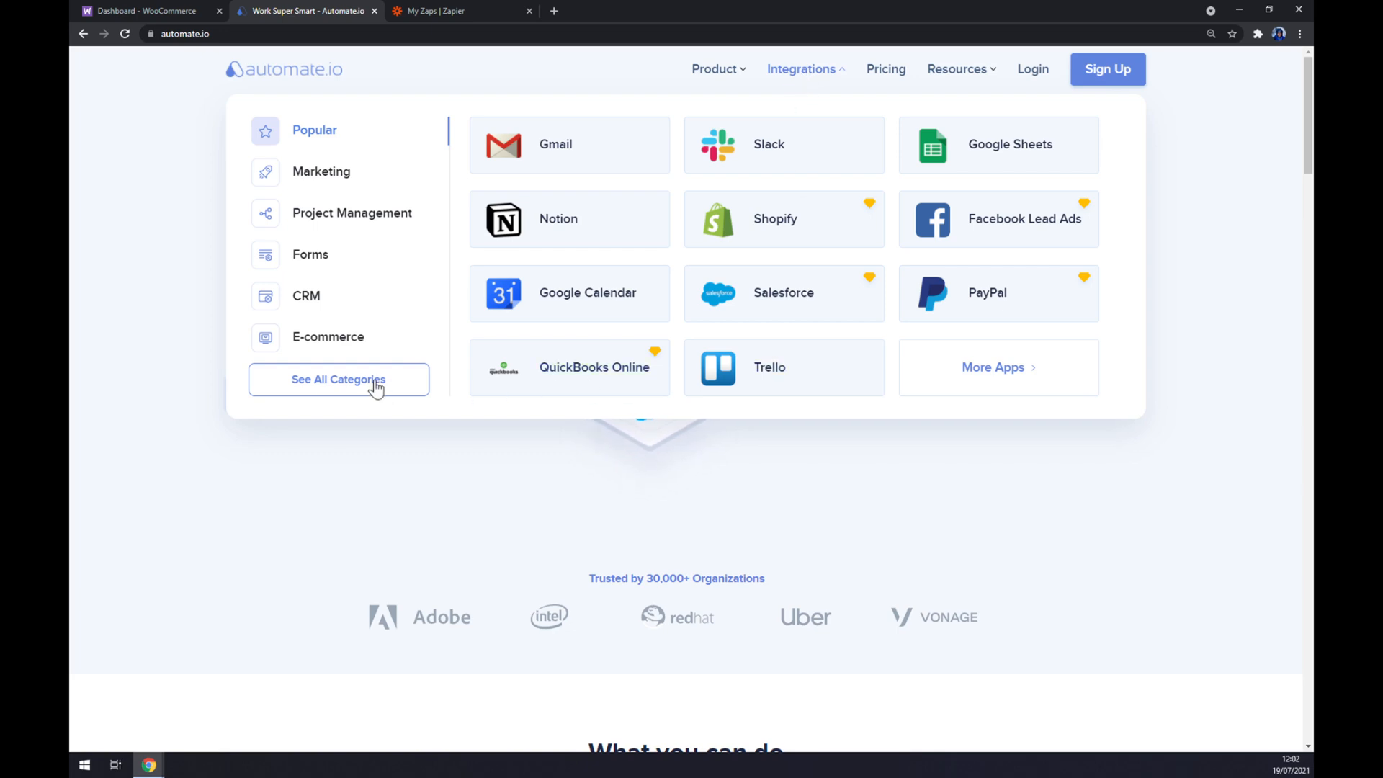
{"action": "mouse_move", "coordinate": [371, 396]}
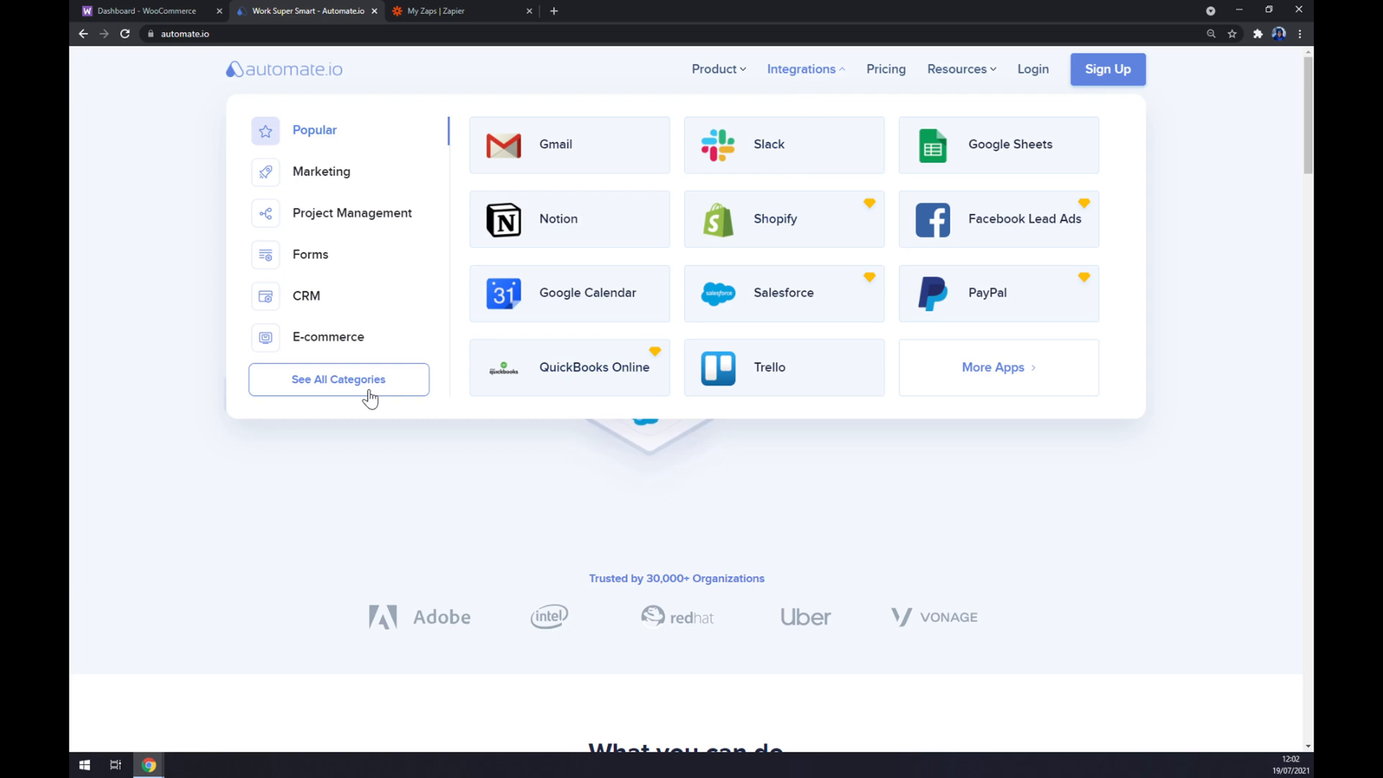
Search all app categories for 'woo' and open the WooCommerce Integrations page.
{"action": "left_click", "coordinate": [338, 380]}
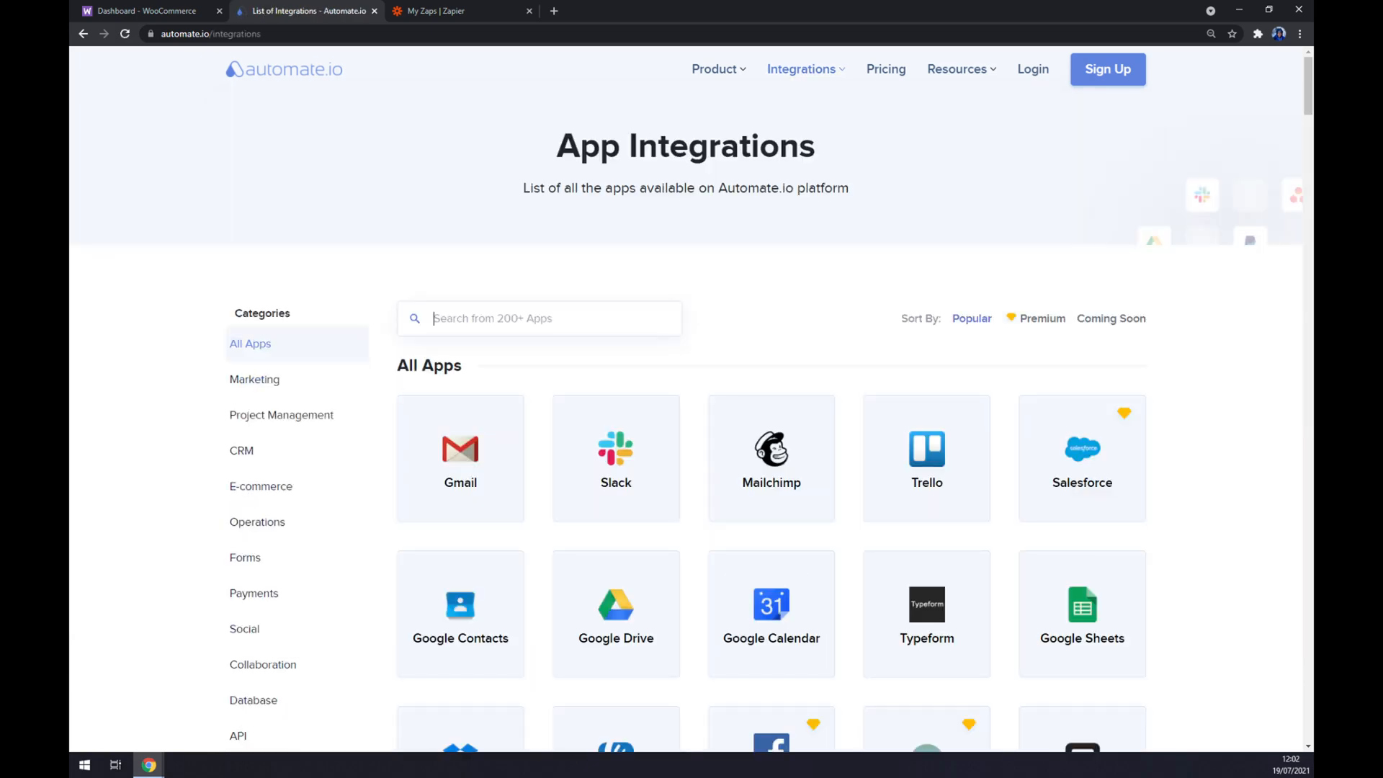
{"action": "mouse_move", "coordinate": [722, 276]}
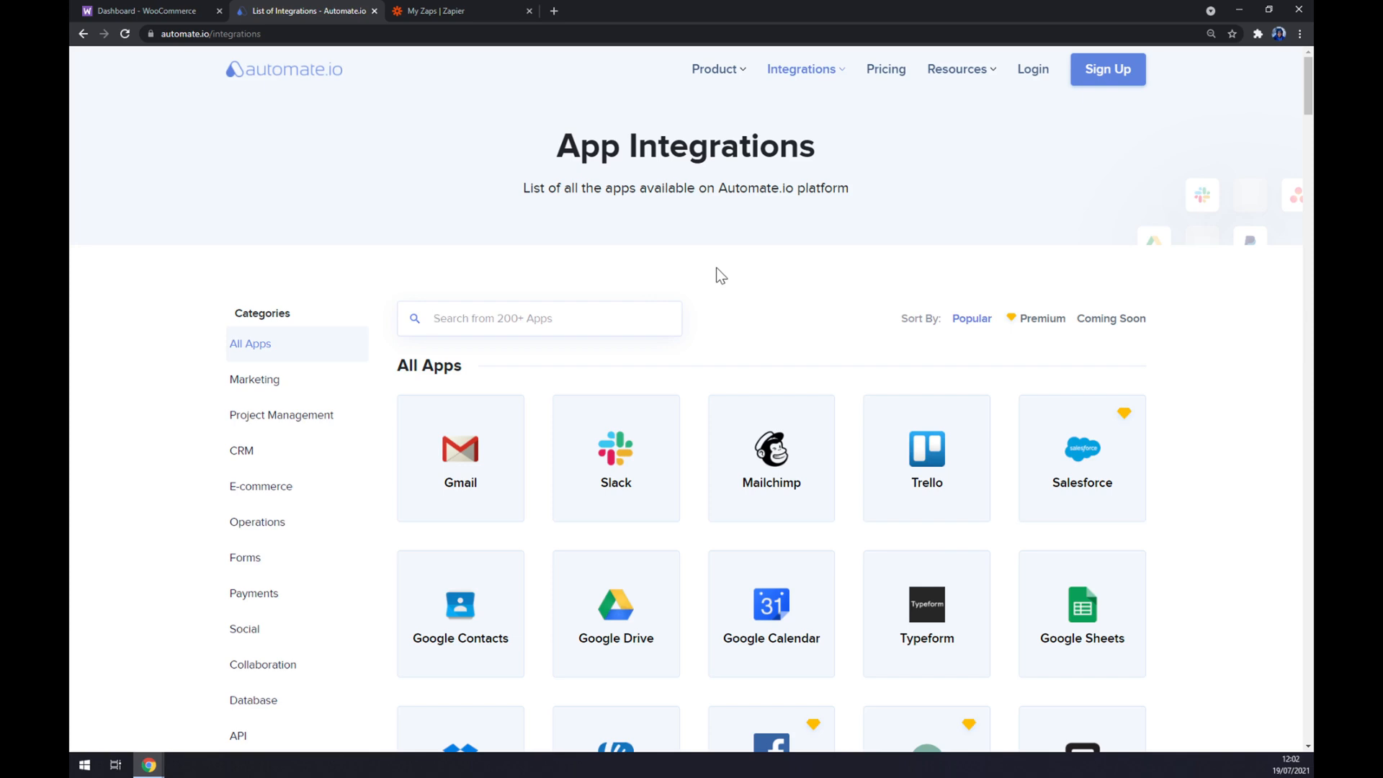
{"action": "type", "text": "woo"}
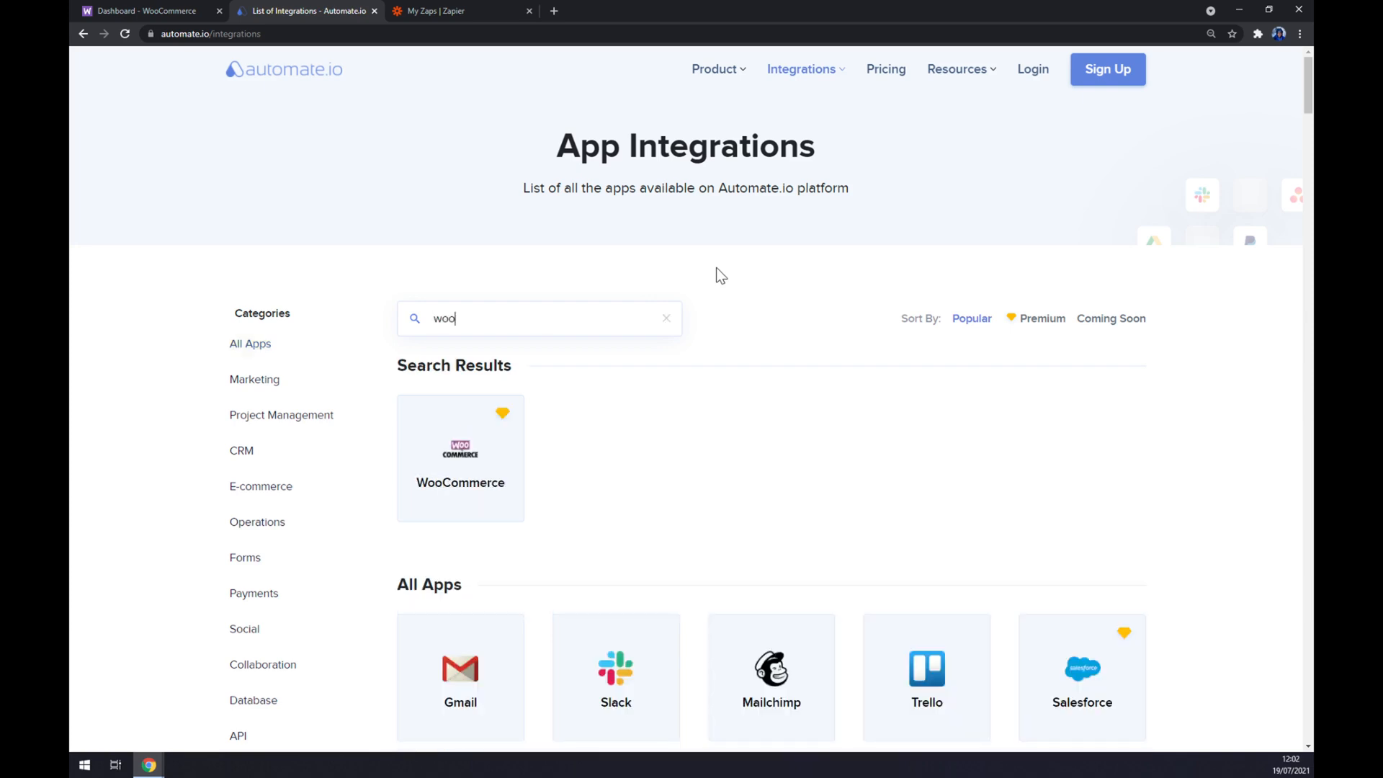
{"action": "mouse_move", "coordinate": [484, 461]}
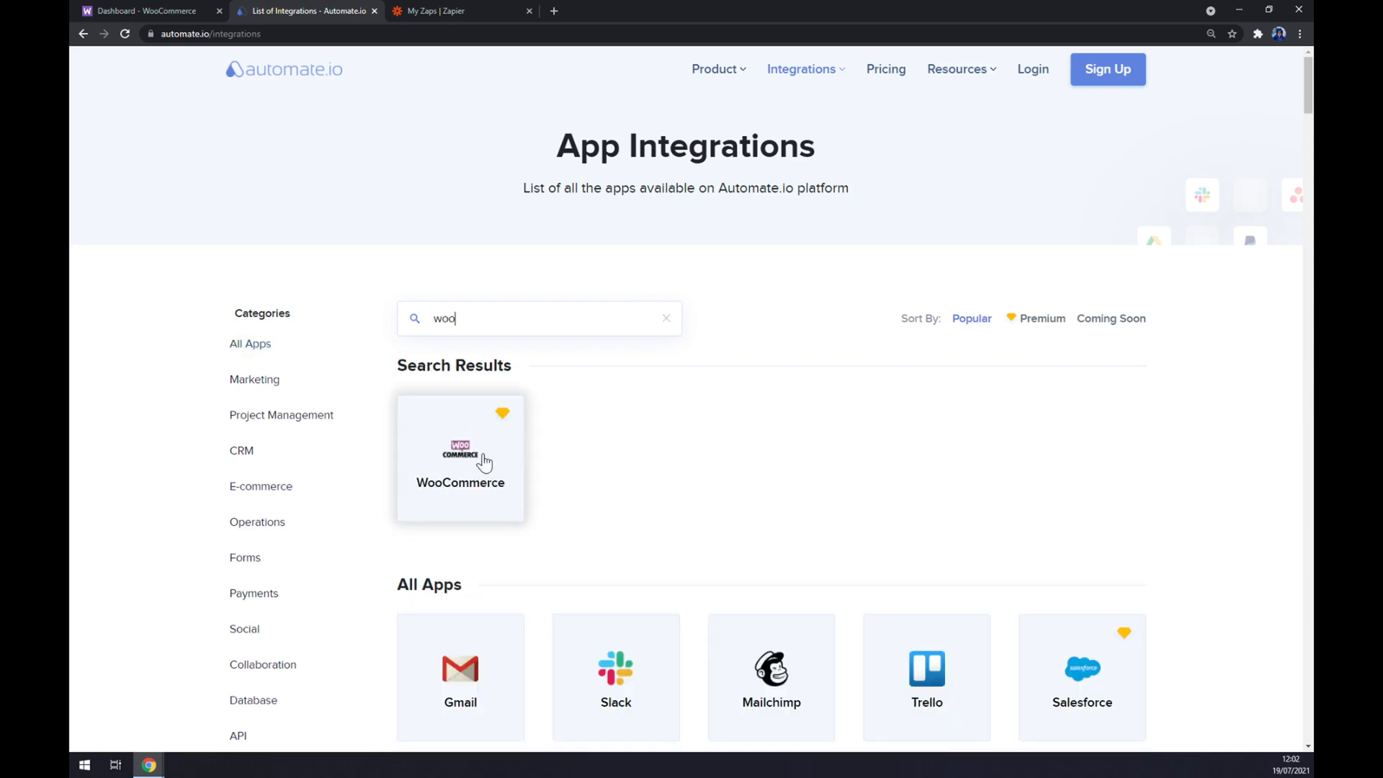
{"action": "left_click", "coordinate": [459, 458]}
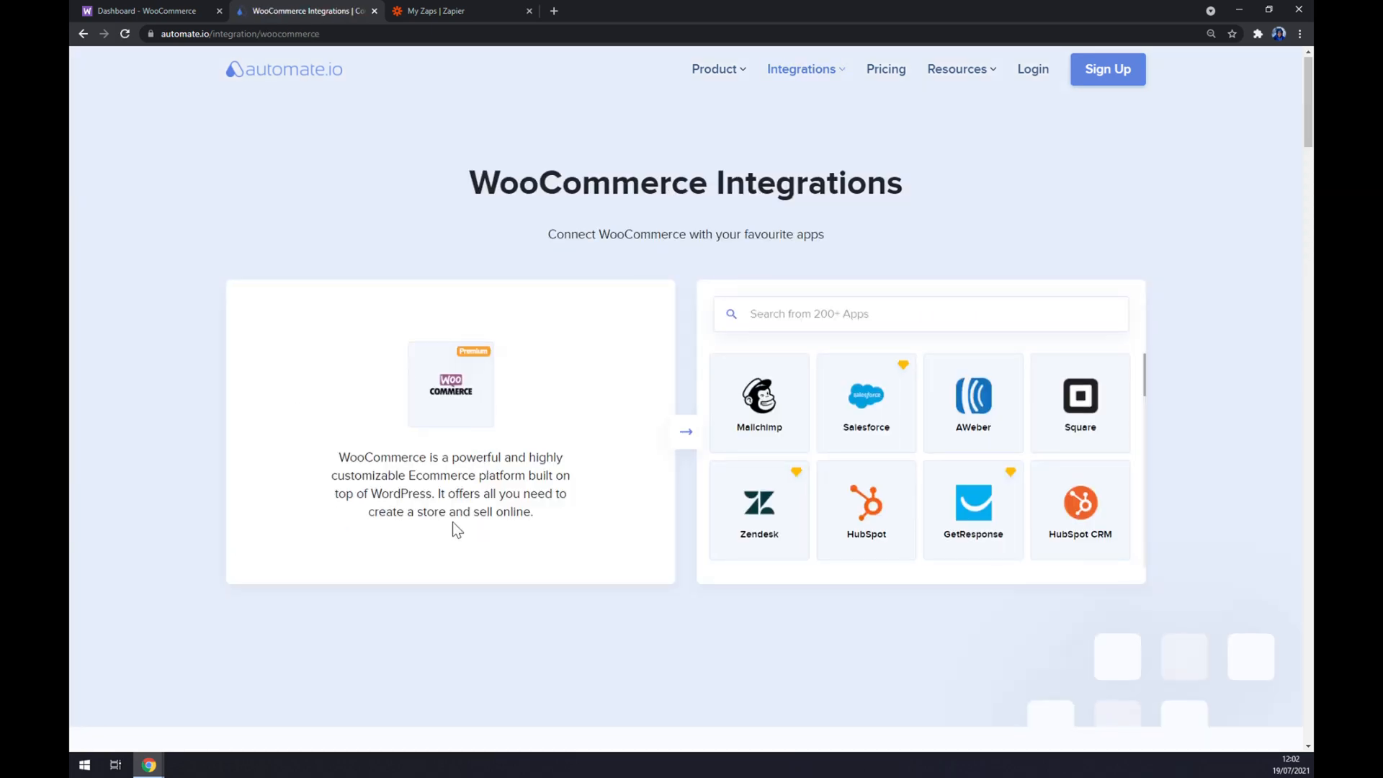
{"action": "mouse_move", "coordinate": [380, 398]}
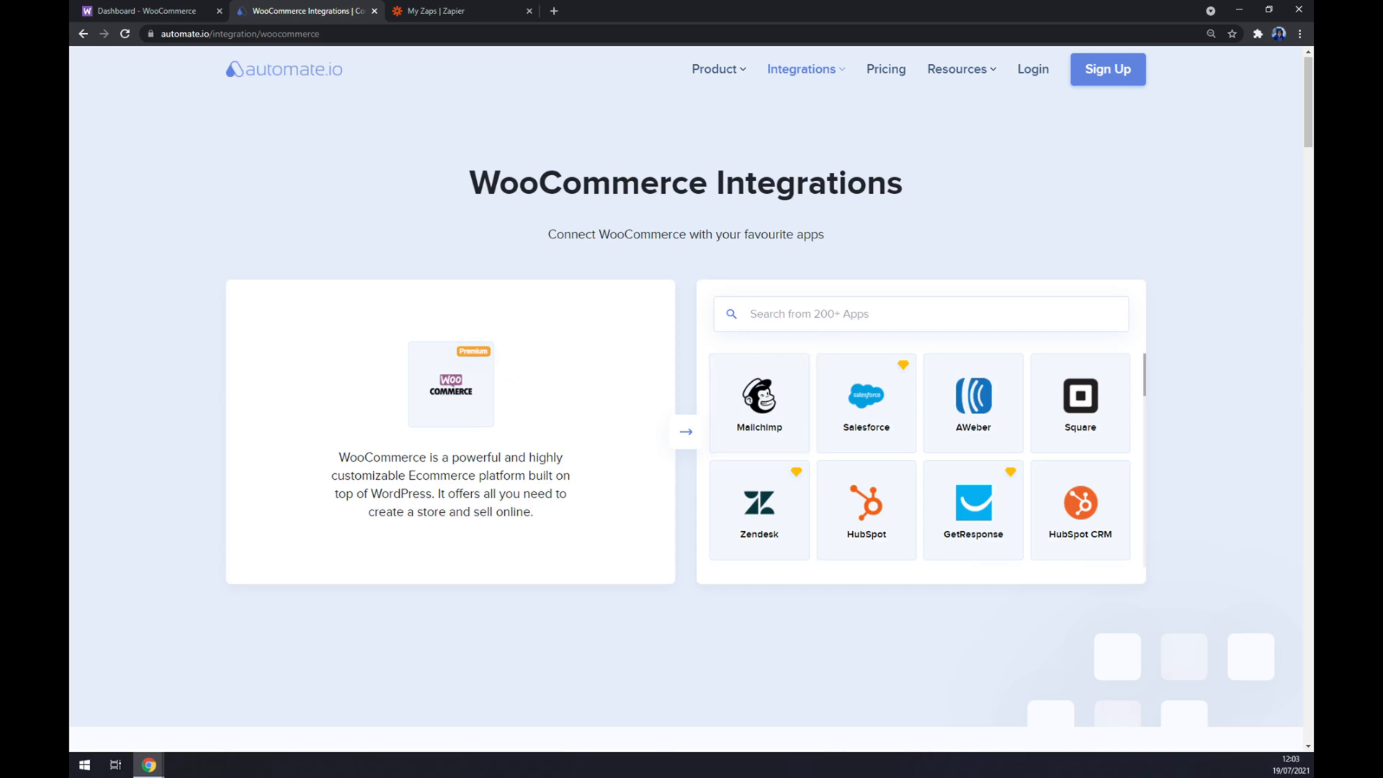
Filter partner apps by 'sal', open Salesforce + WooCommerce, and browse Popular Integrations.
{"action": "type", "text": "sal"}
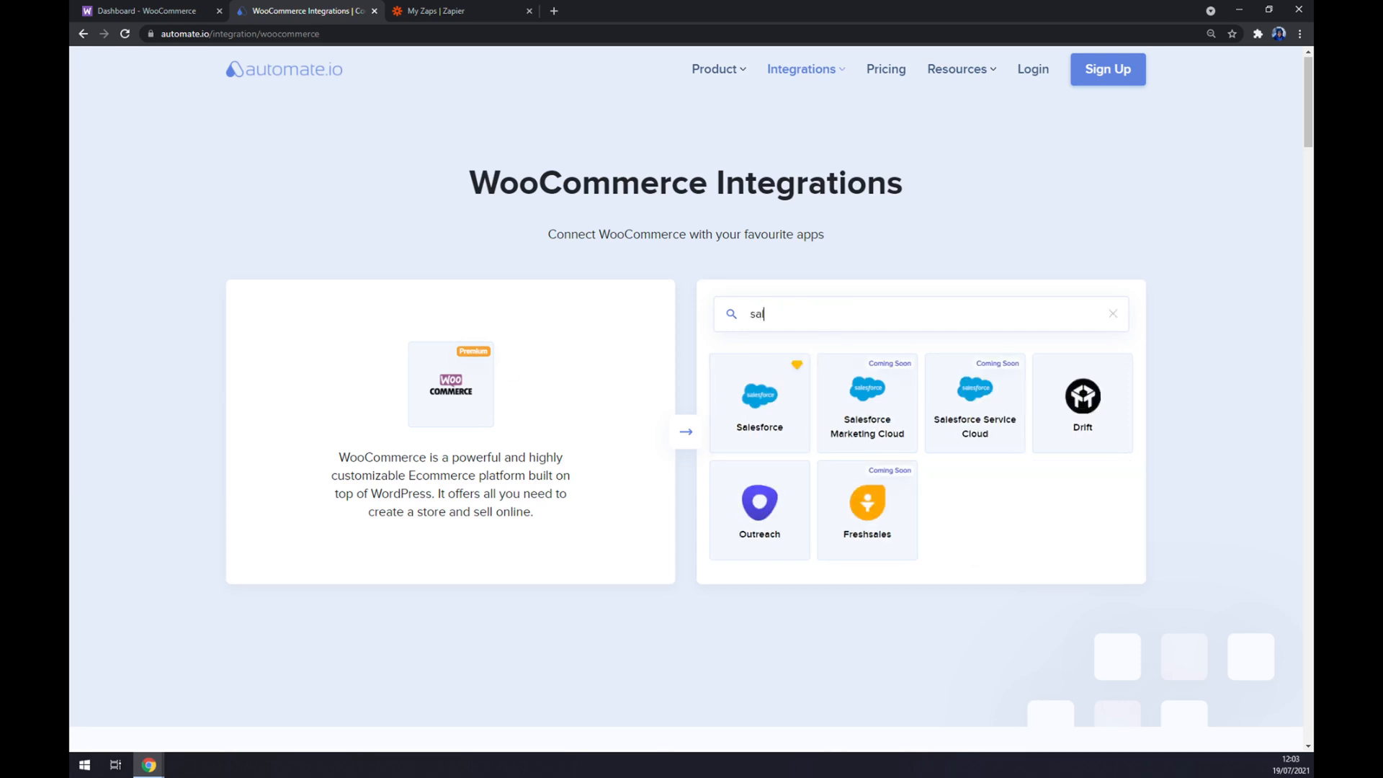
{"action": "left_click", "coordinate": [758, 402]}
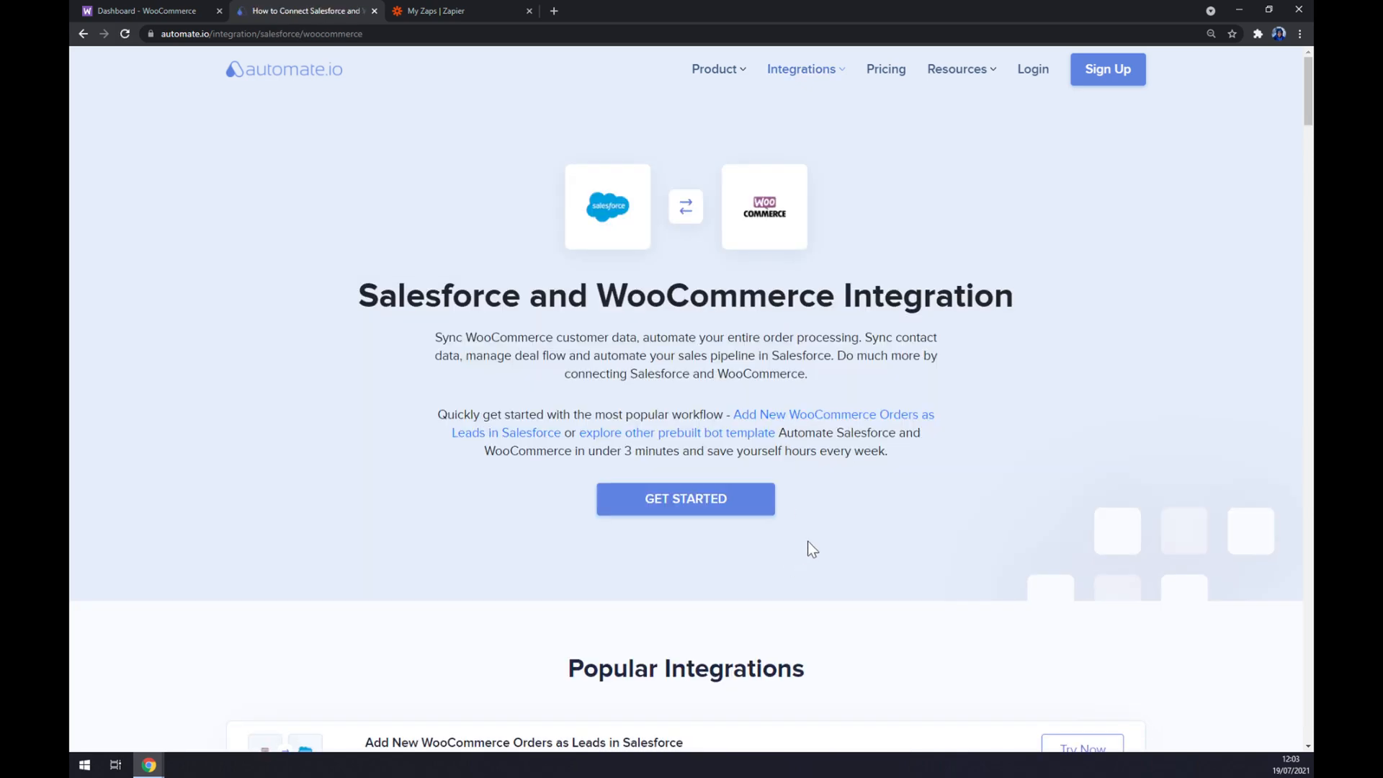
{"action": "scroll", "scroll_direction": "down", "scroll_amount": 3}
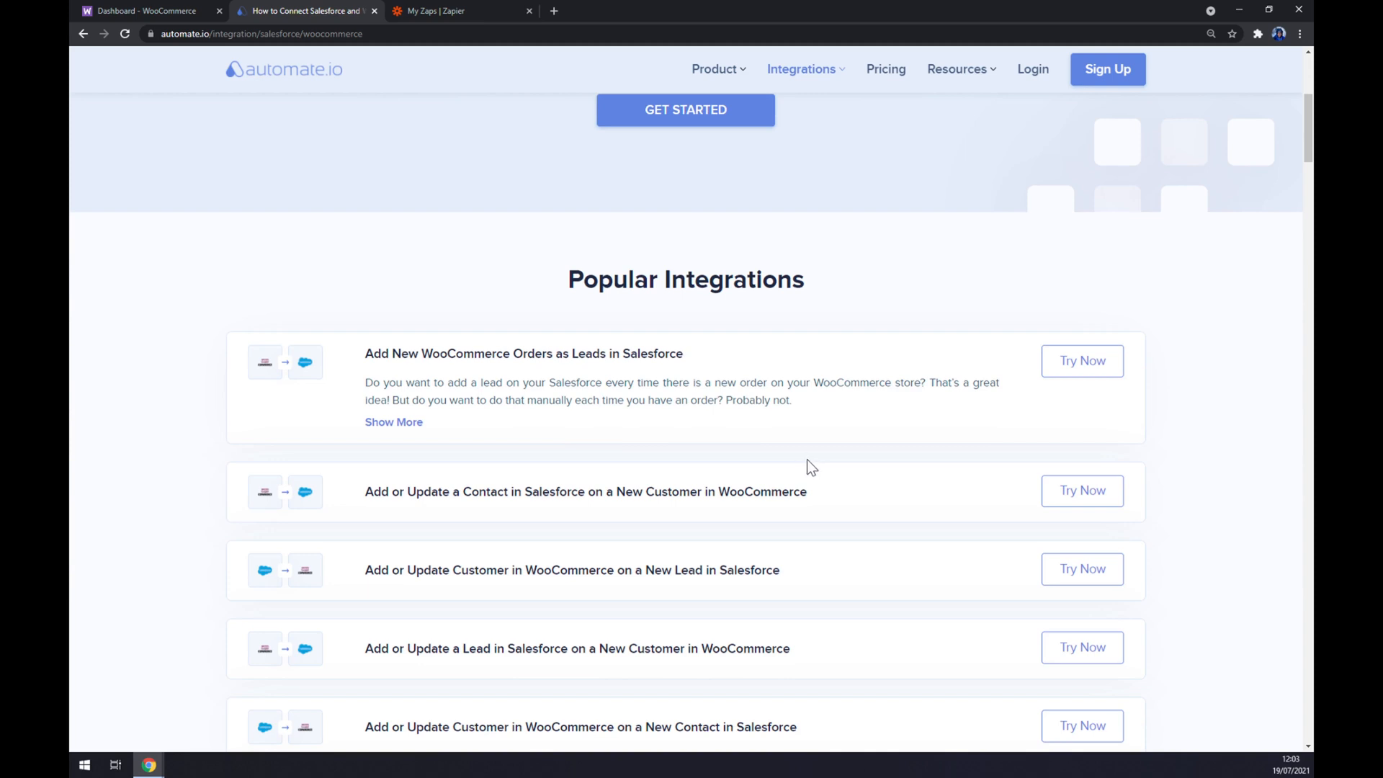
{"action": "scroll", "scroll_direction": "up", "scroll_amount": 3}
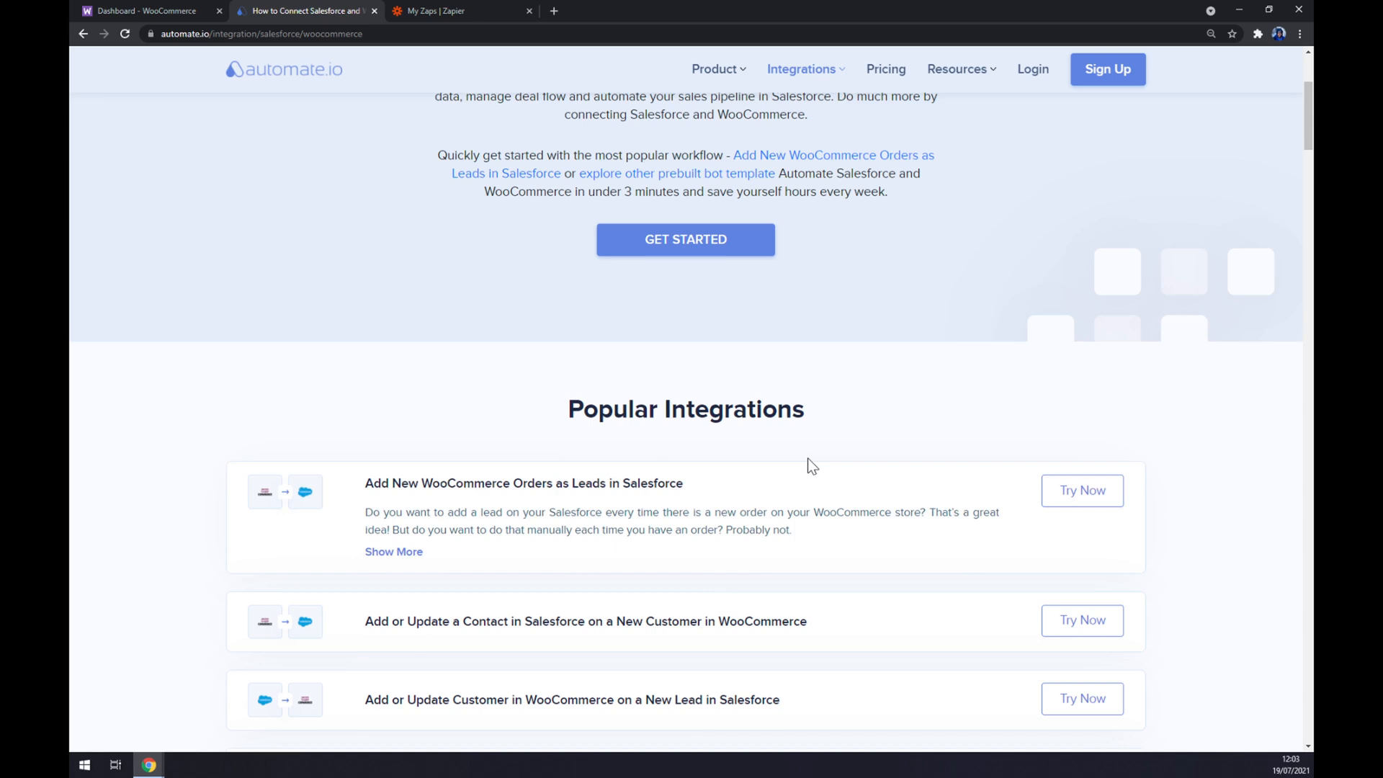
{"action": "scroll", "scroll_direction": "down", "scroll_amount": 3}
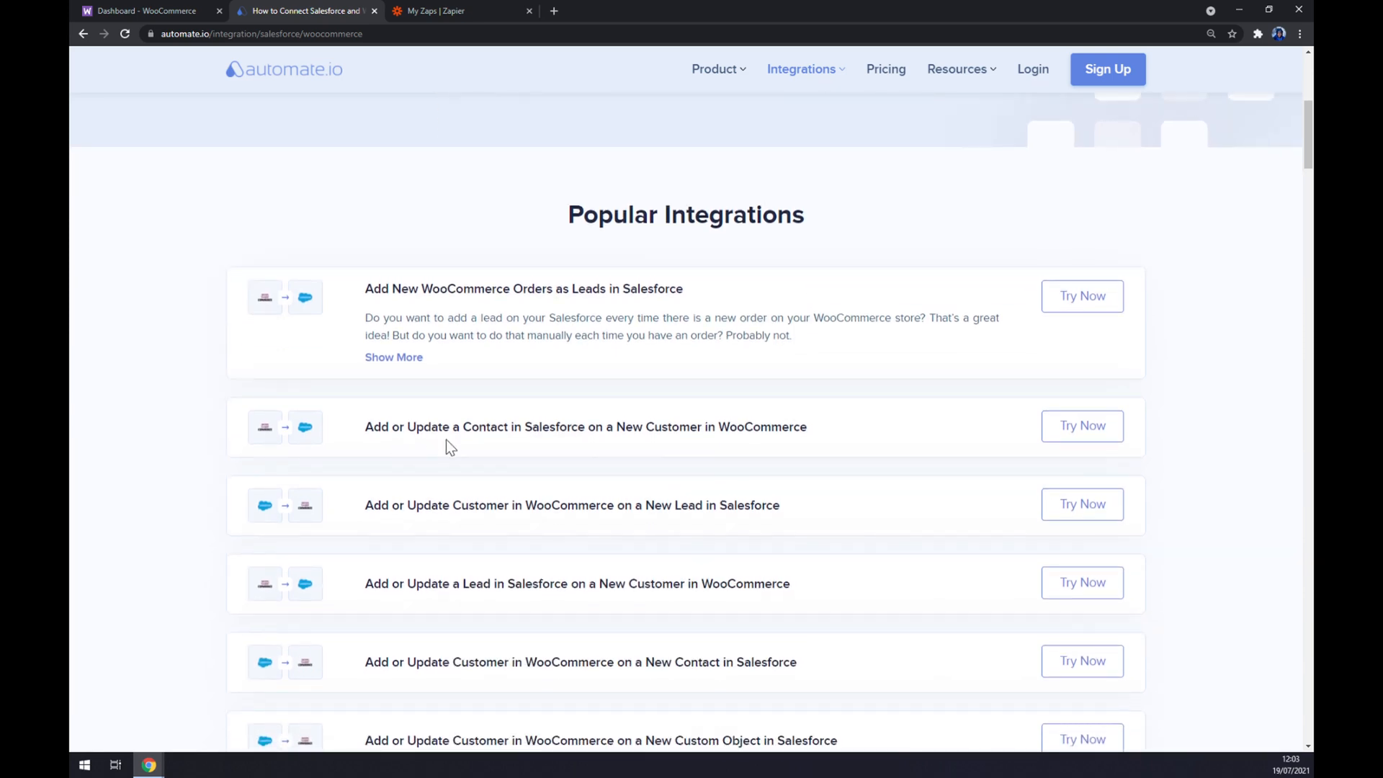
{"action": "mouse_move", "coordinate": [486, 442]}
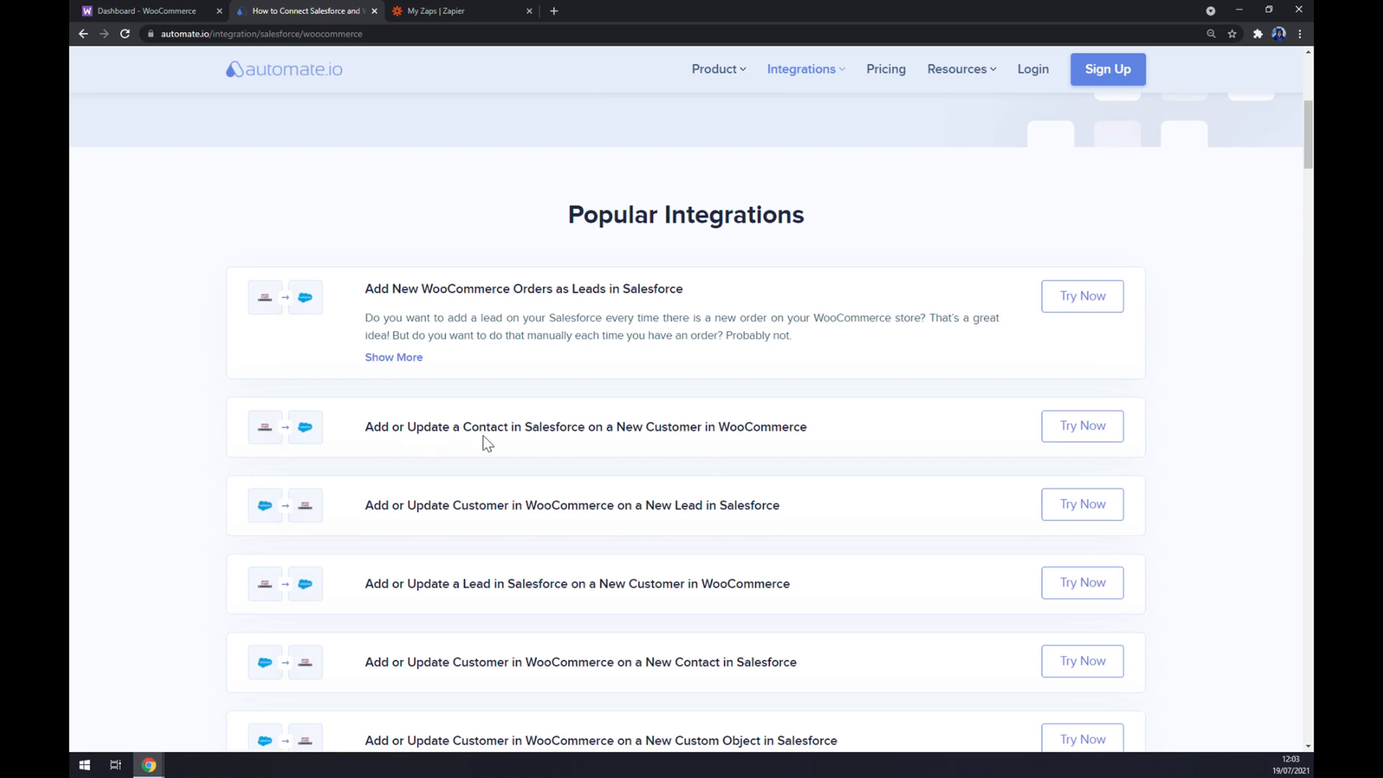
{"action": "mouse_move", "coordinate": [618, 453]}
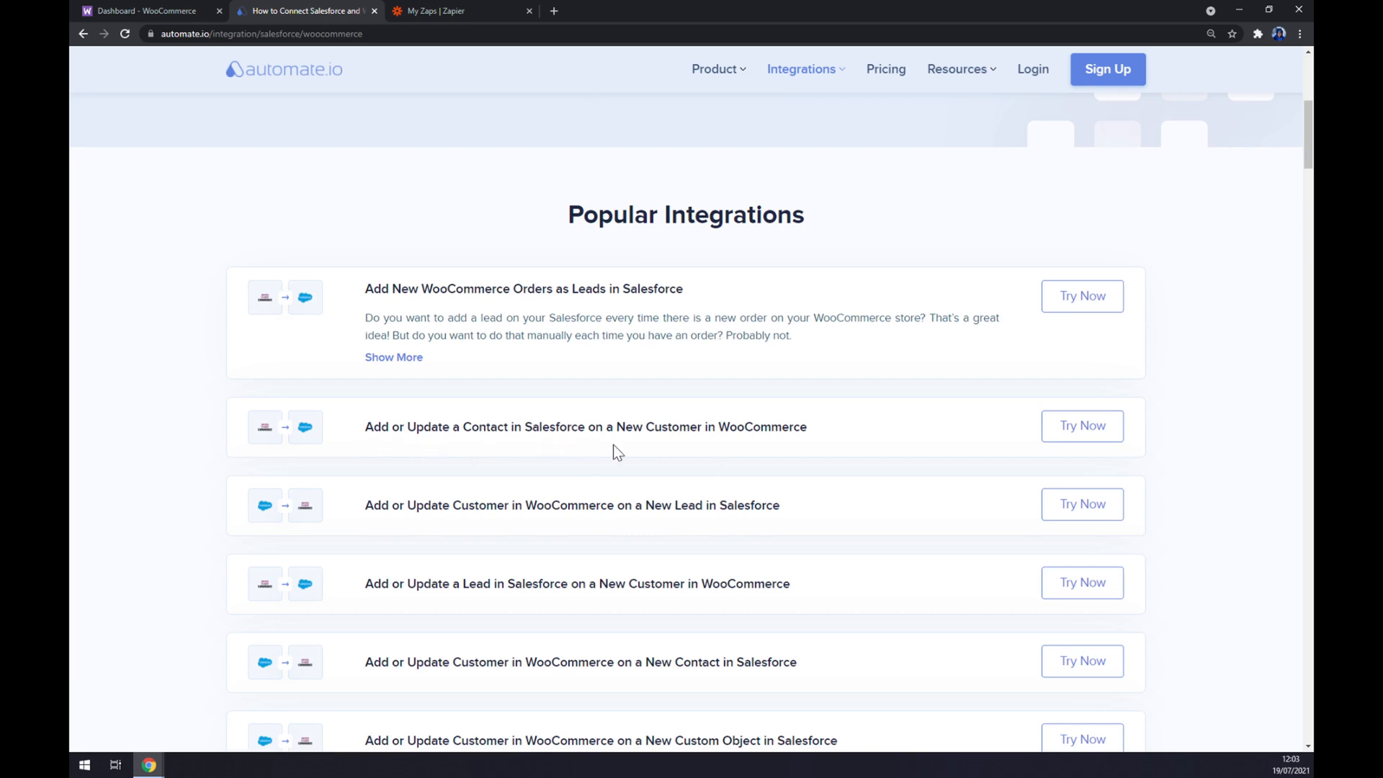
{"action": "mouse_move", "coordinate": [739, 456]}
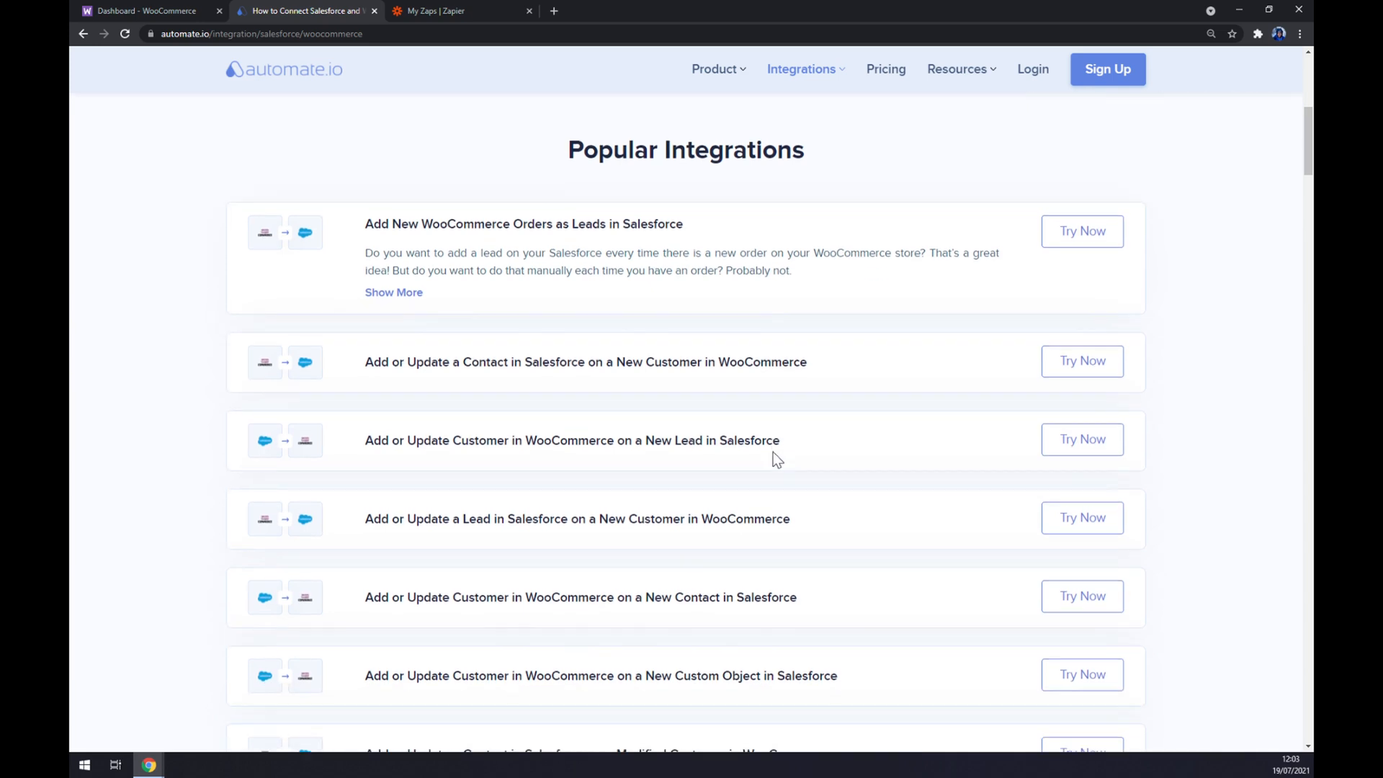
{"action": "scroll", "scroll_direction": "down", "scroll_amount": 3}
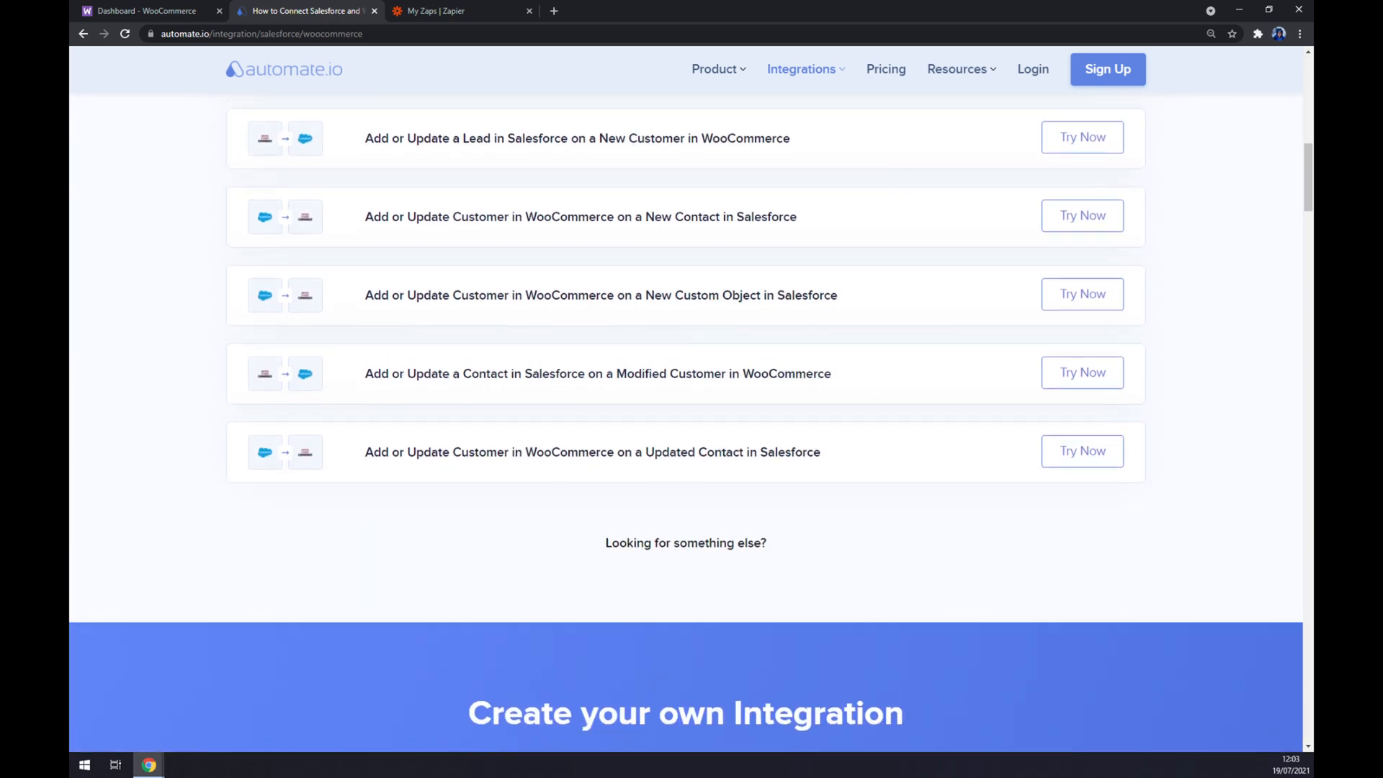
{"action": "scroll", "scroll_direction": "up", "scroll_amount": 3}
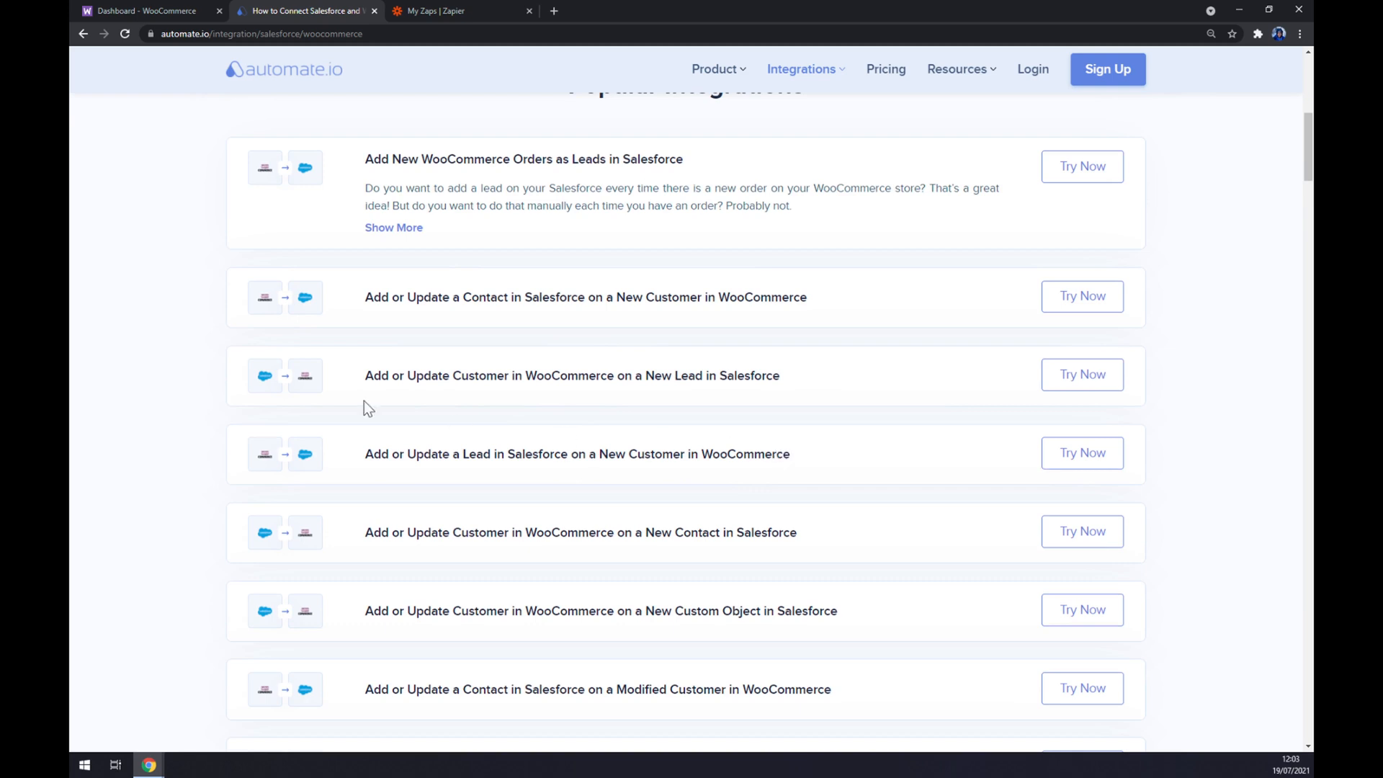
{"action": "mouse_move", "coordinate": [445, 320]}
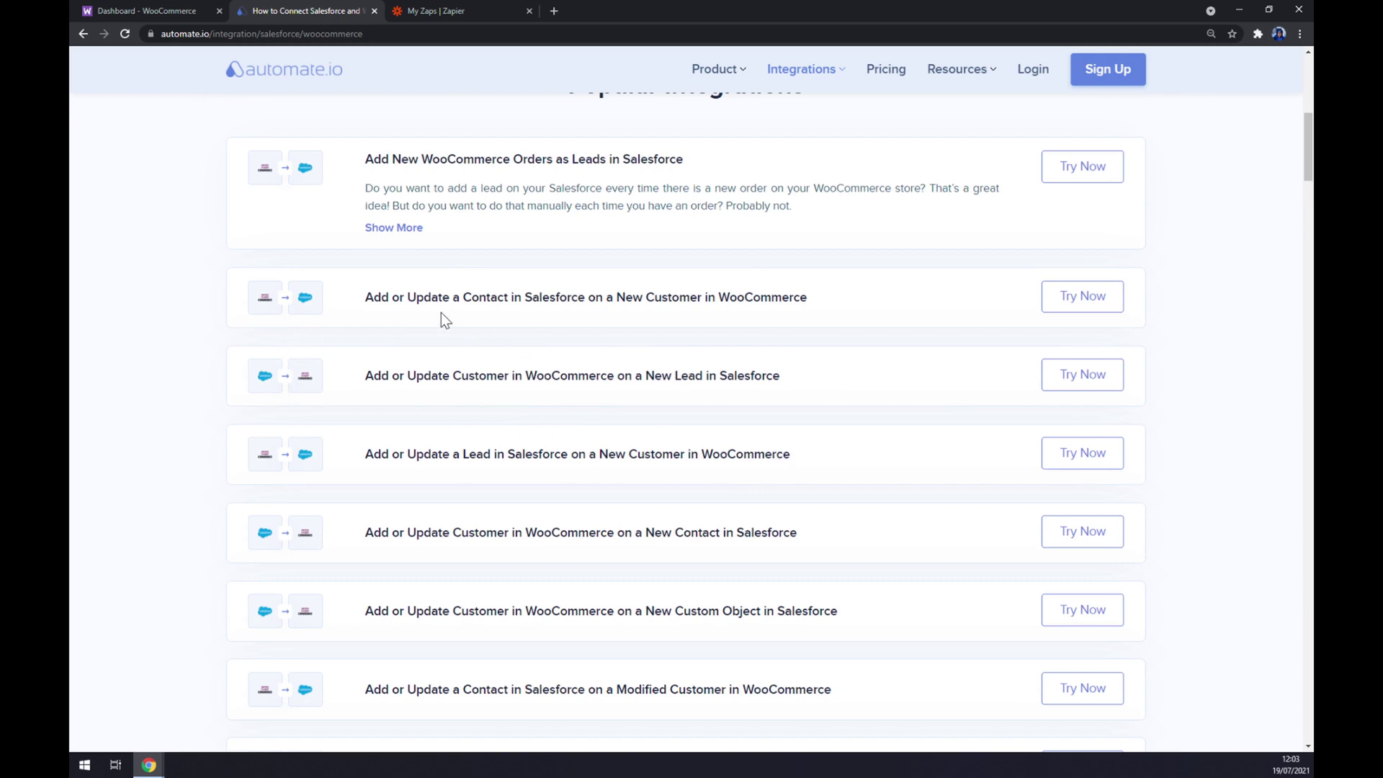
Select Modified Product as the WooCommerce trigger in the integration builder.
{"action": "scroll", "scroll_direction": "down", "scroll_amount": 3}
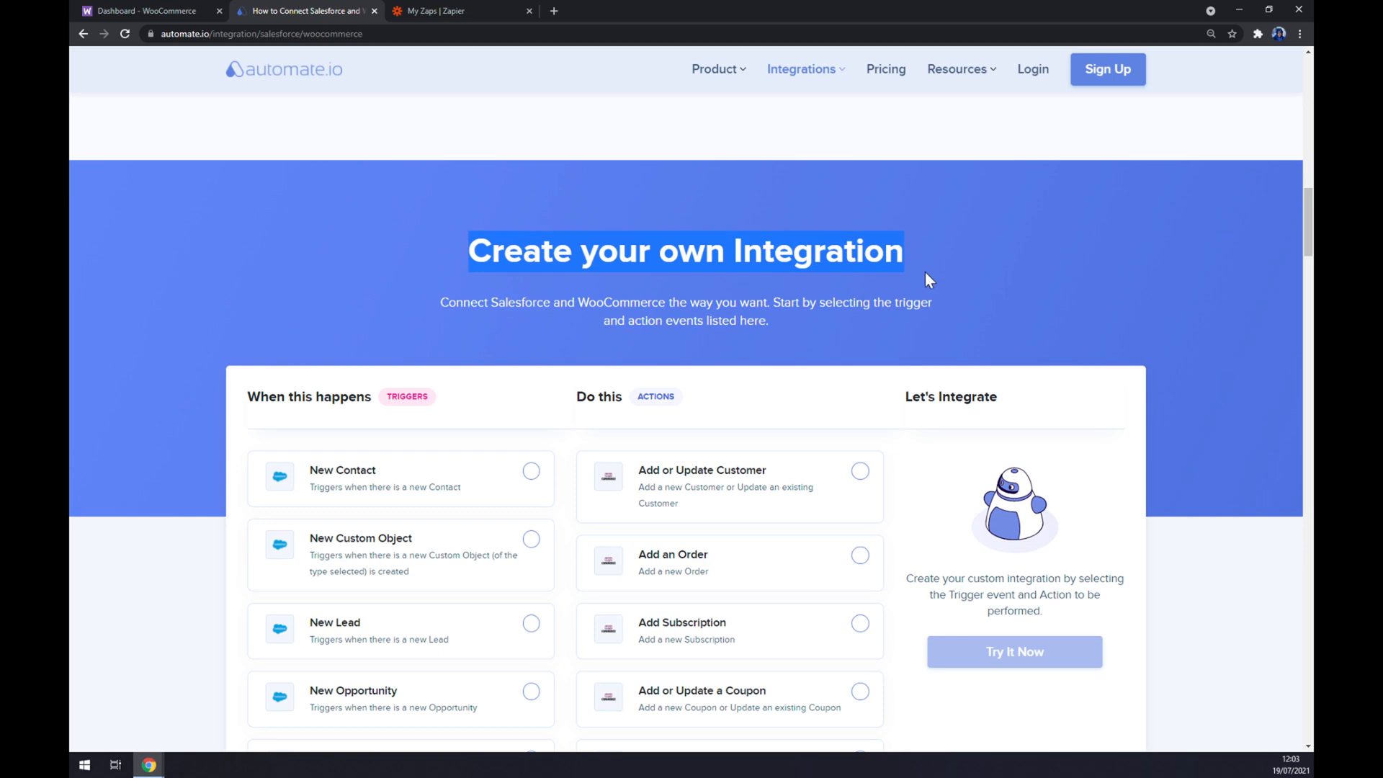
{"action": "scroll", "scroll_direction": "down", "scroll_amount": 3}
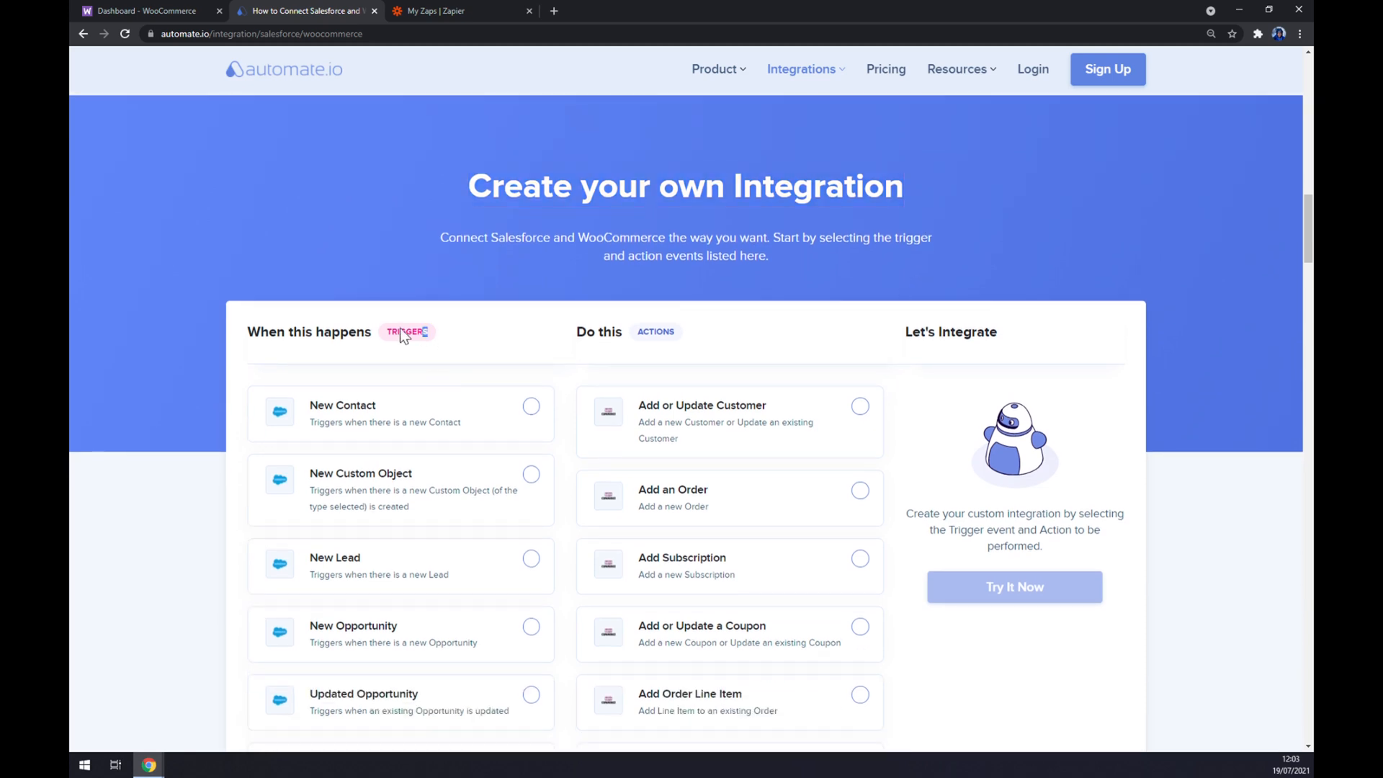
{"action": "mouse_move", "coordinate": [458, 337]}
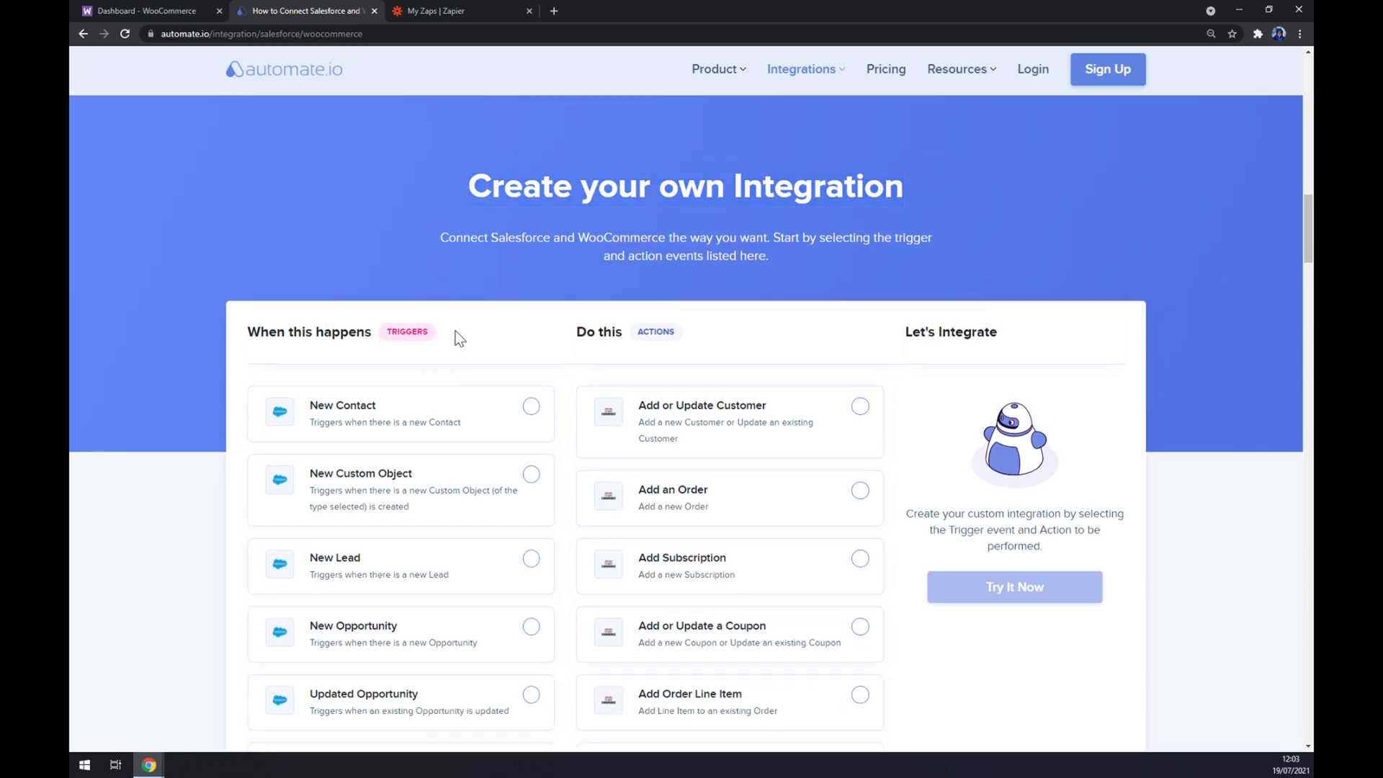
{"action": "scroll", "scroll_direction": "down", "scroll_amount": 3}
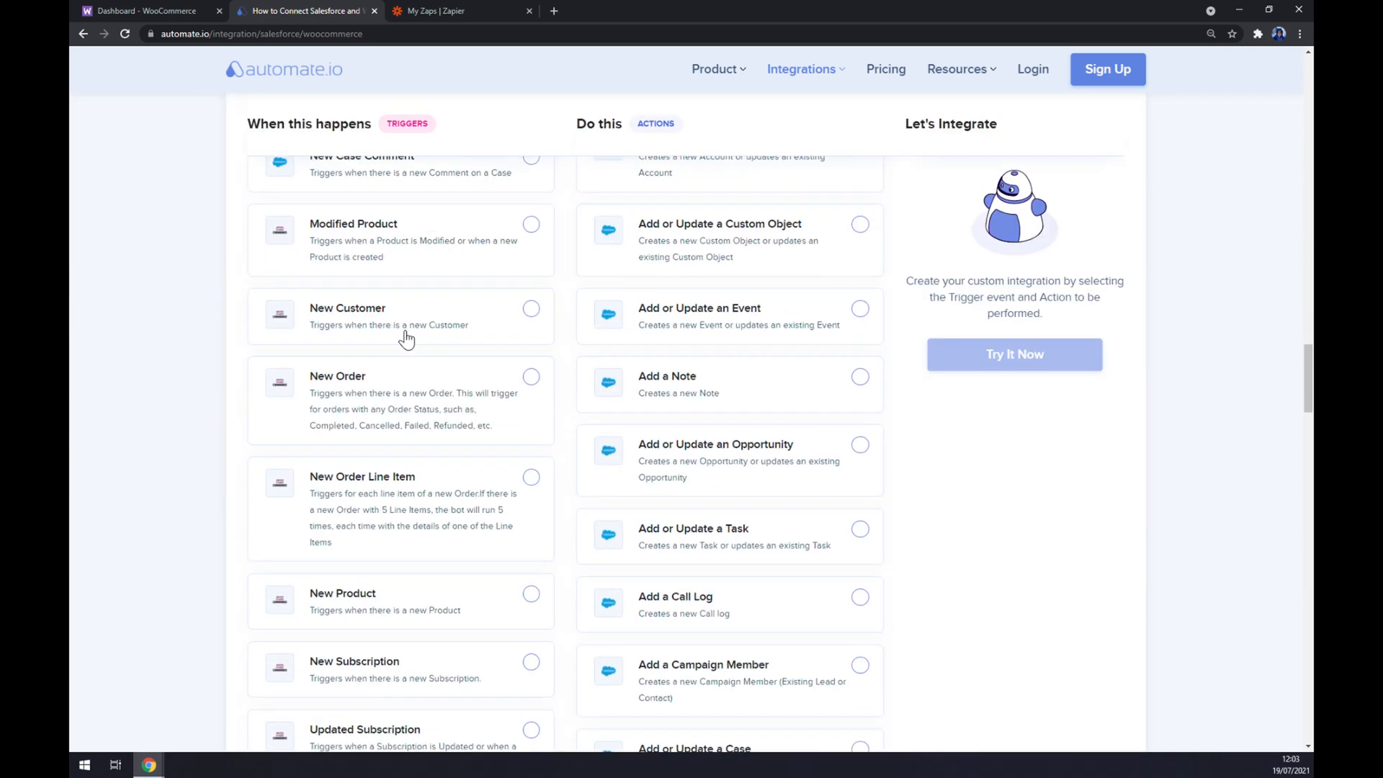
{"action": "mouse_move", "coordinate": [474, 315]}
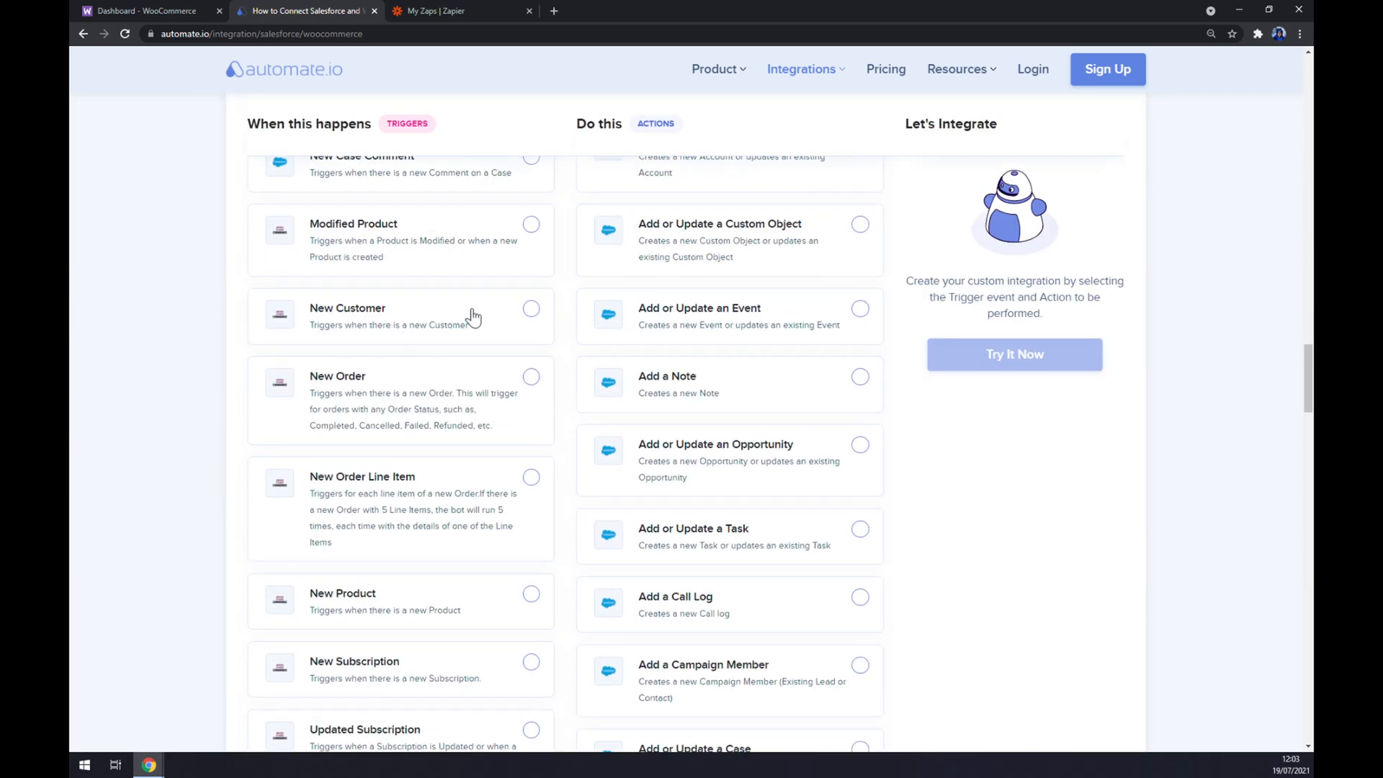
{"action": "left_click", "coordinate": [530, 224]}
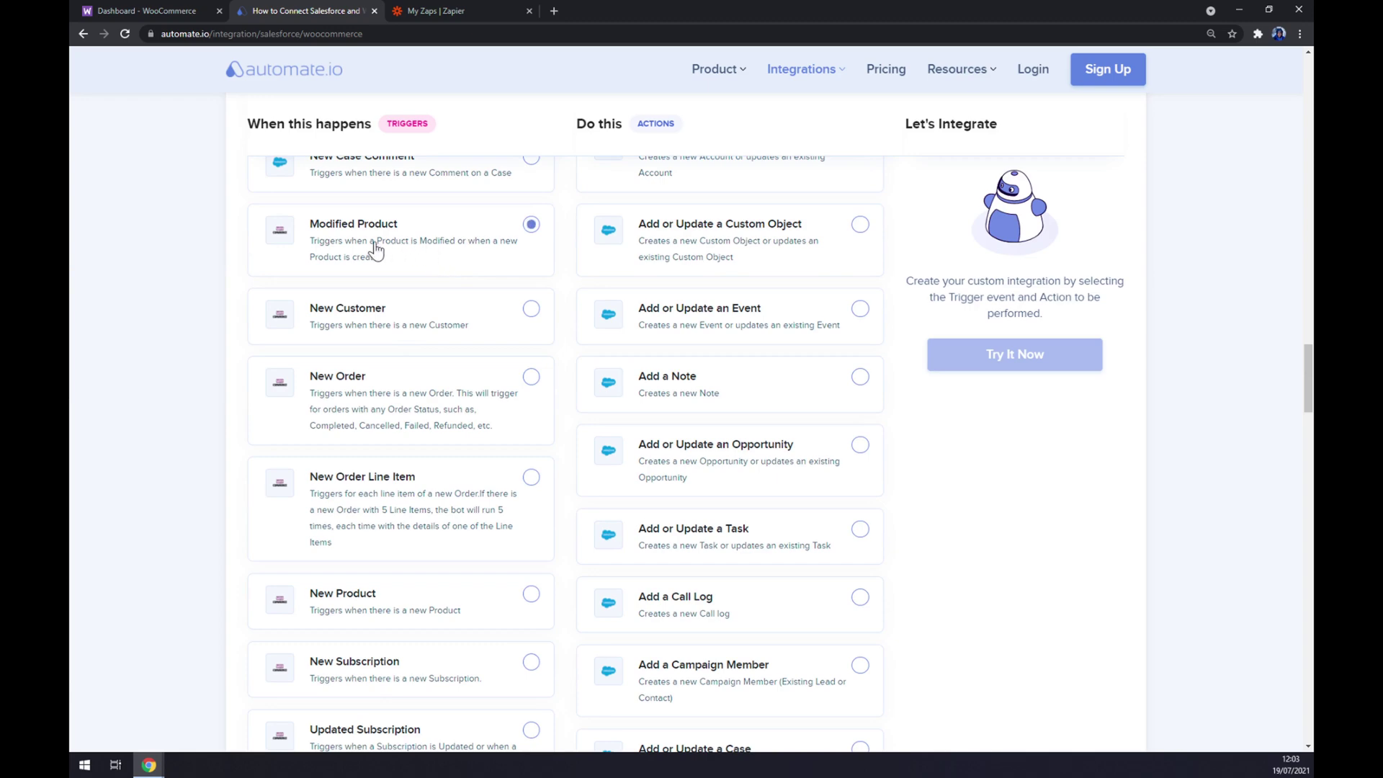
{"action": "mouse_move", "coordinate": [520, 262]}
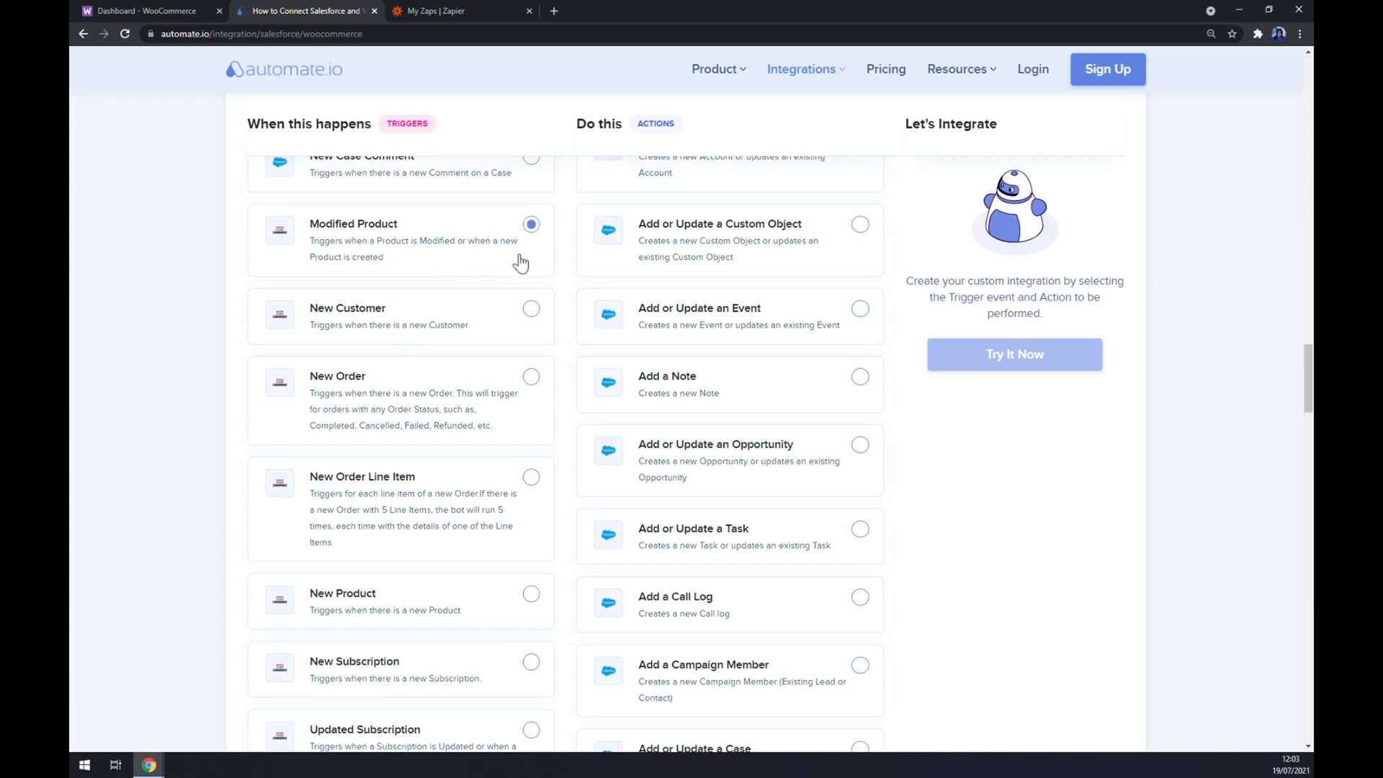
Use Add or Update a Contact as the Salesforce action and start the integration with Try It Now.
{"action": "scroll", "scroll_direction": "up", "scroll_amount": 3}
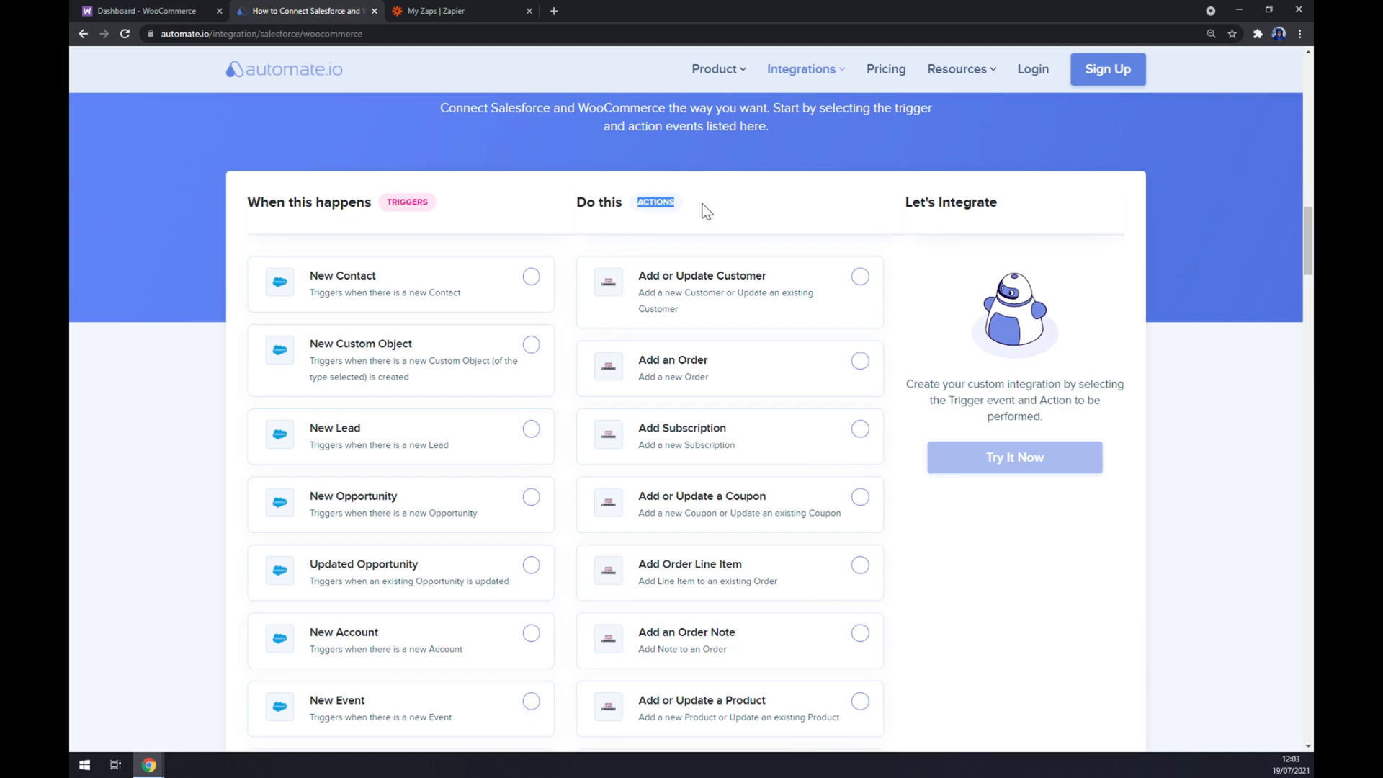
{"action": "scroll", "scroll_direction": "down", "scroll_amount": 3}
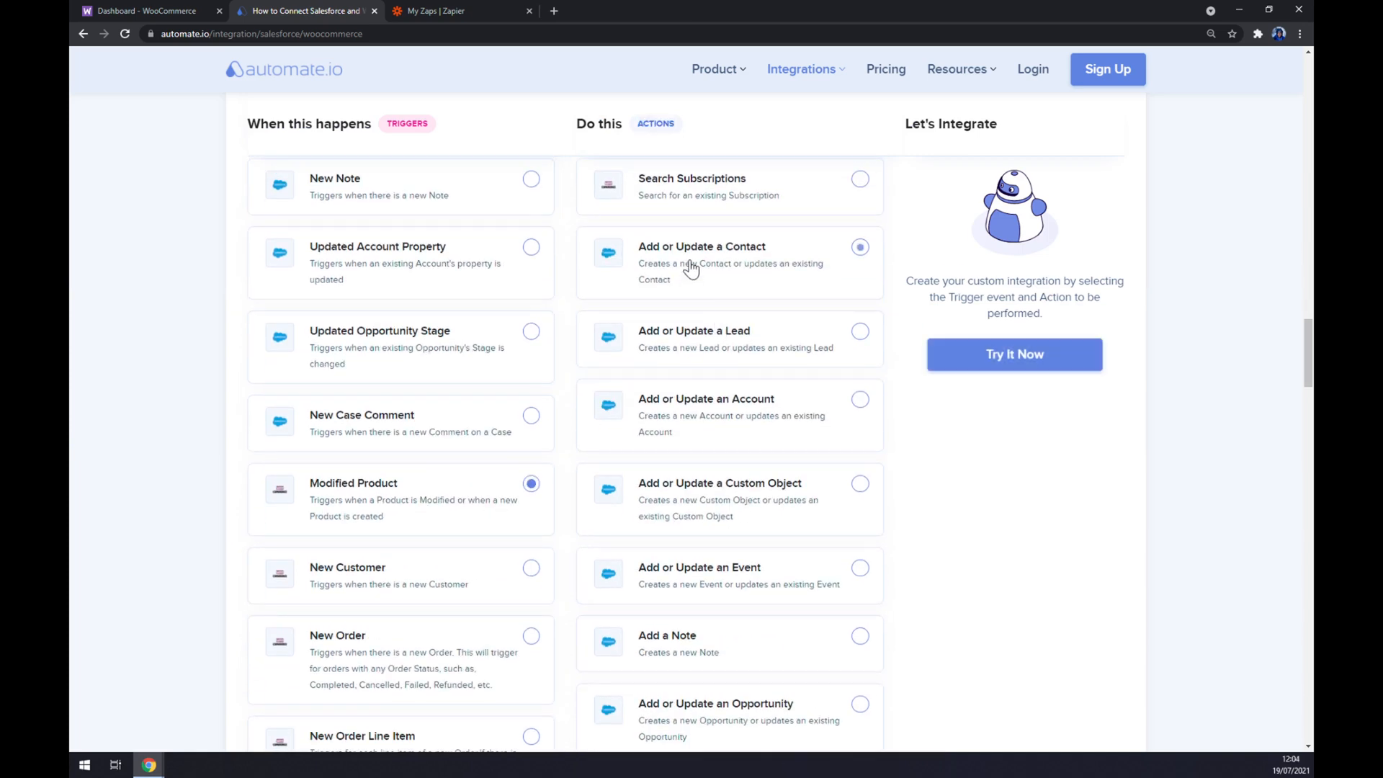
{"action": "mouse_move", "coordinate": [722, 281]}
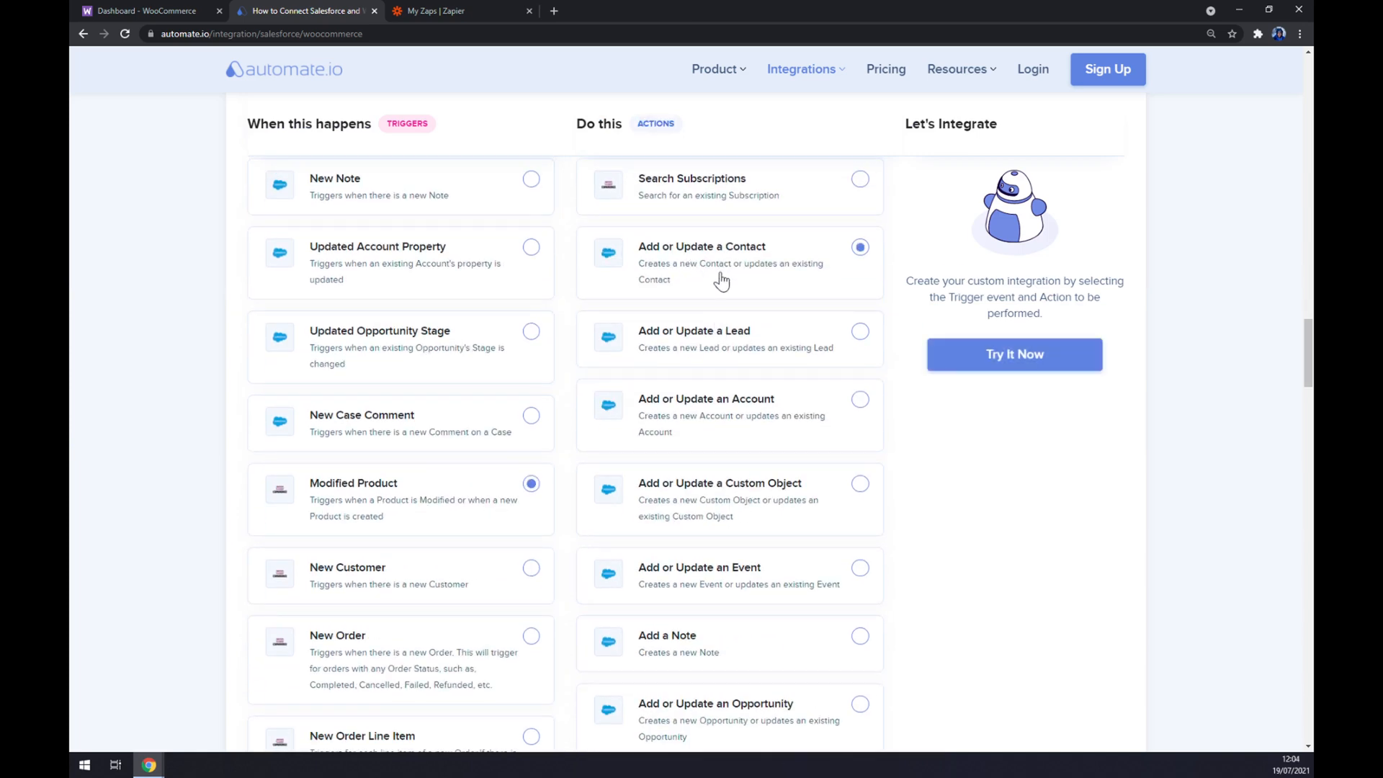
{"action": "mouse_move", "coordinate": [1013, 353]}
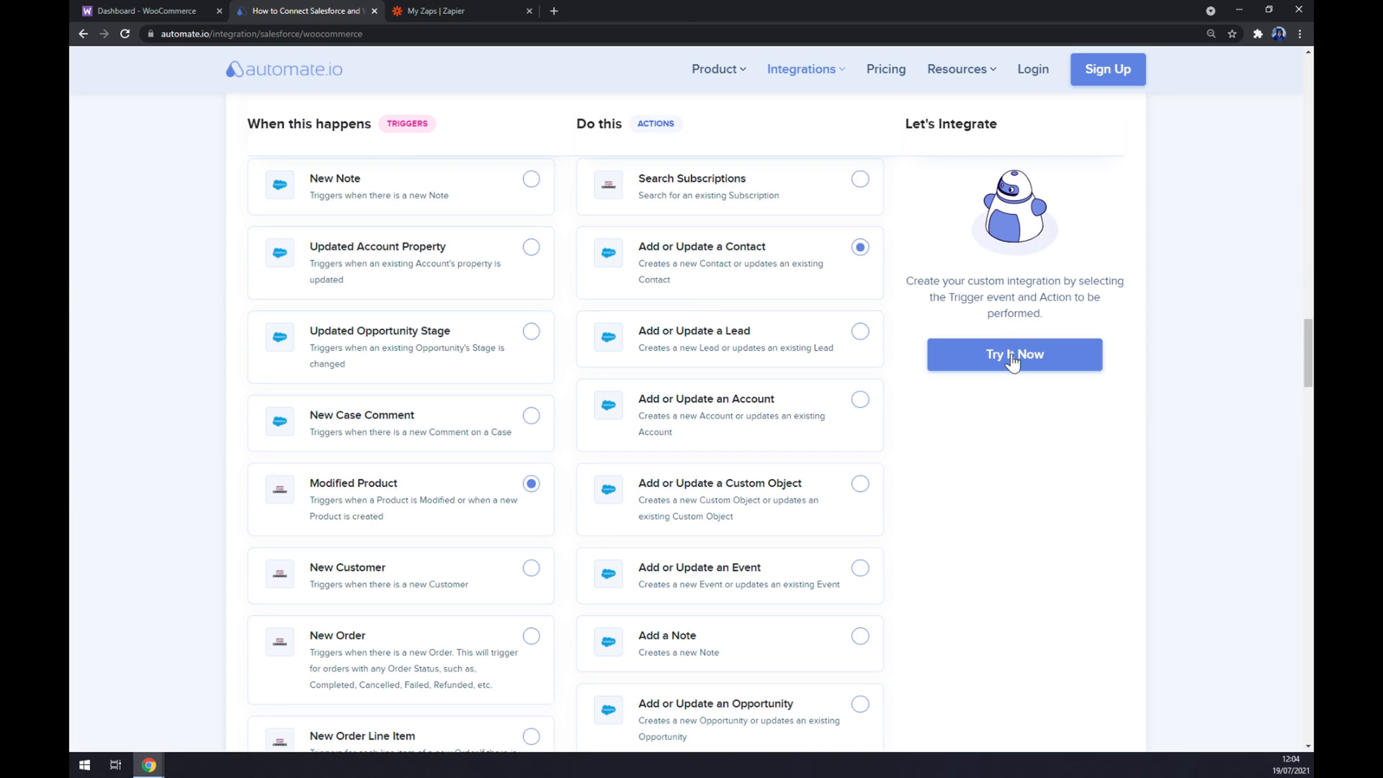
{"action": "mouse_move", "coordinate": [1016, 369]}
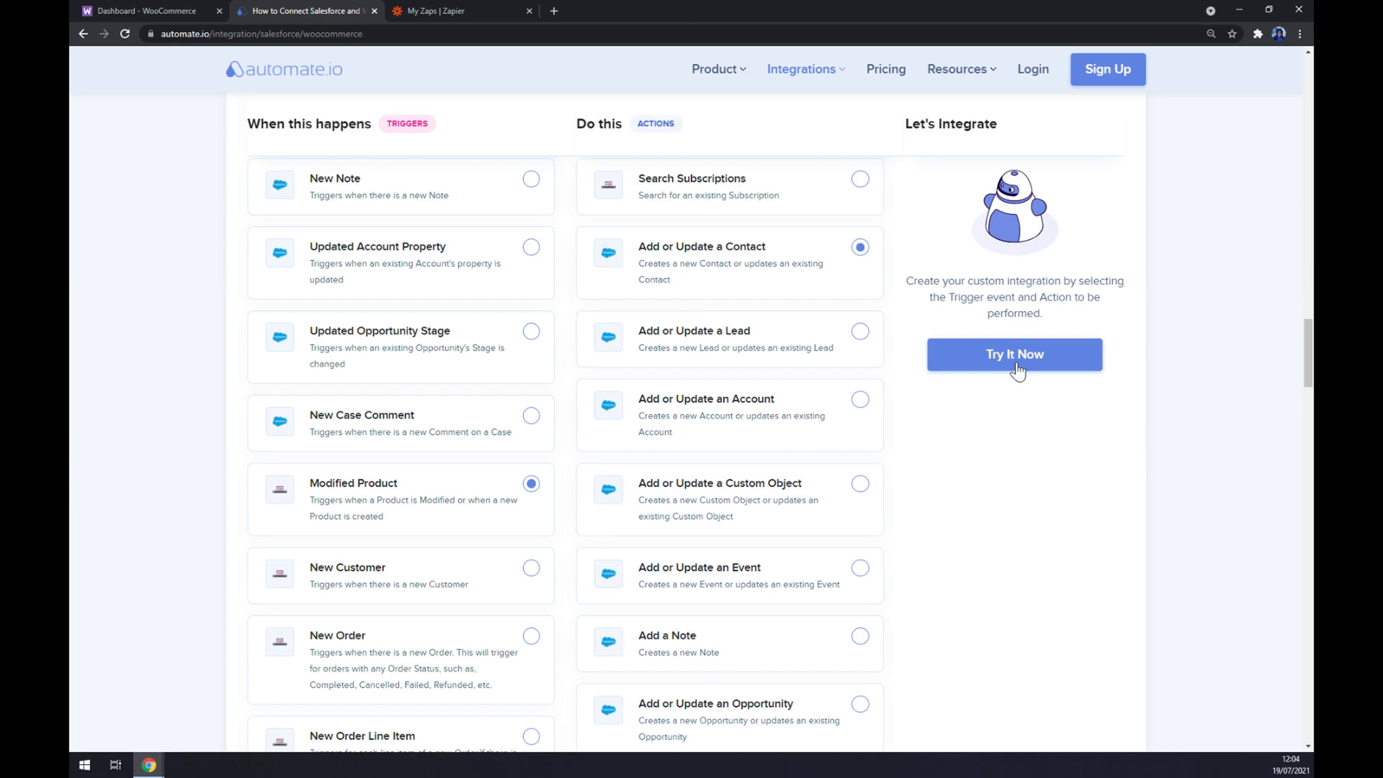
{"action": "left_click", "coordinate": [1014, 354]}
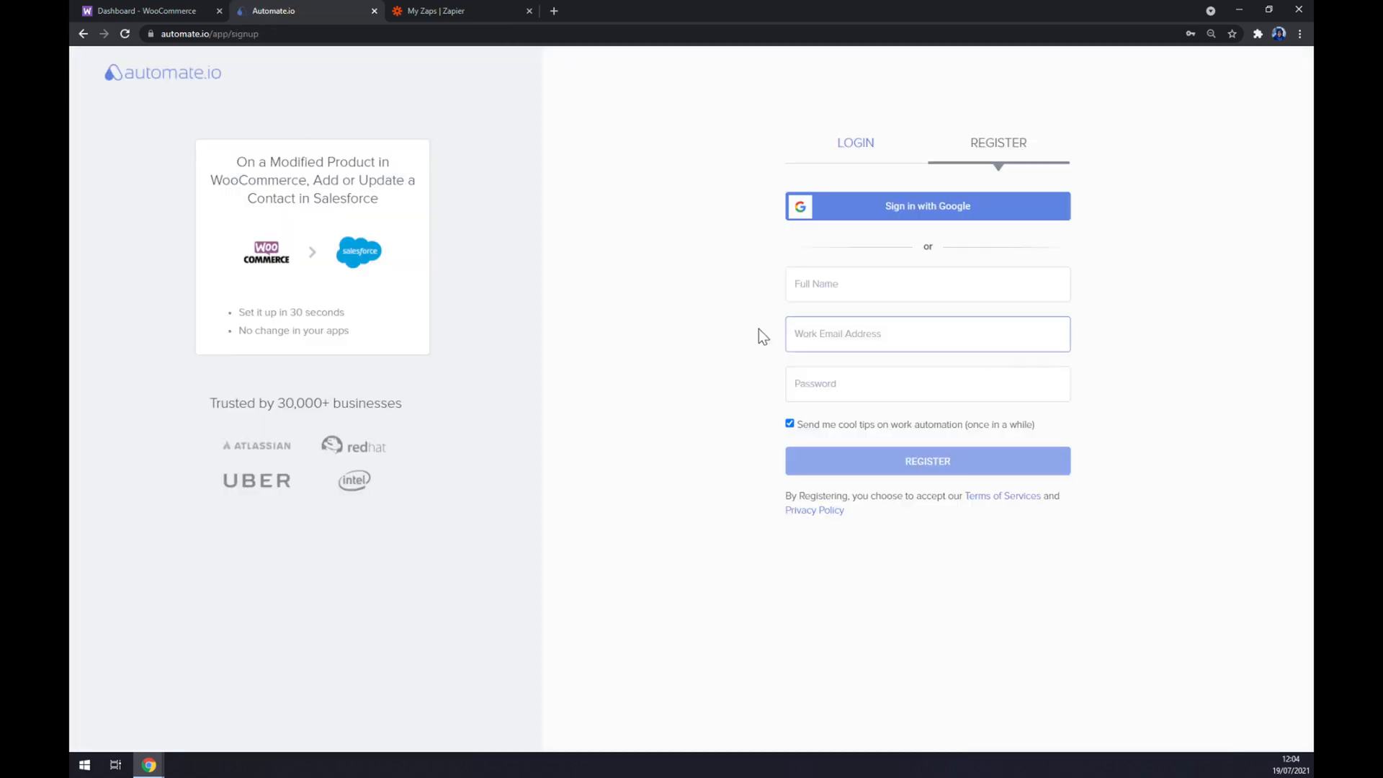
{"action": "mouse_move", "coordinate": [688, 332]}
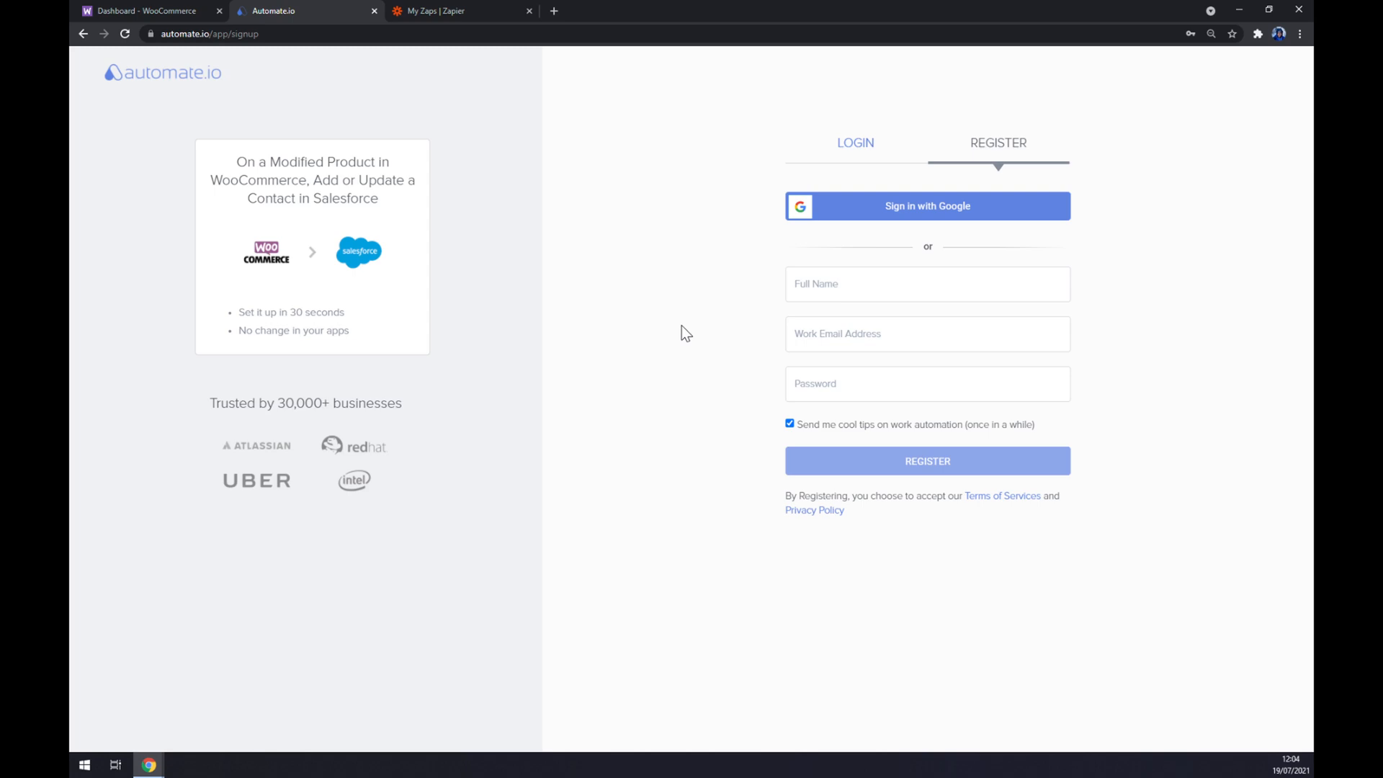
Create a new zap from the My Zaps | Zapier tab.
{"action": "left_click", "coordinate": [459, 11]}
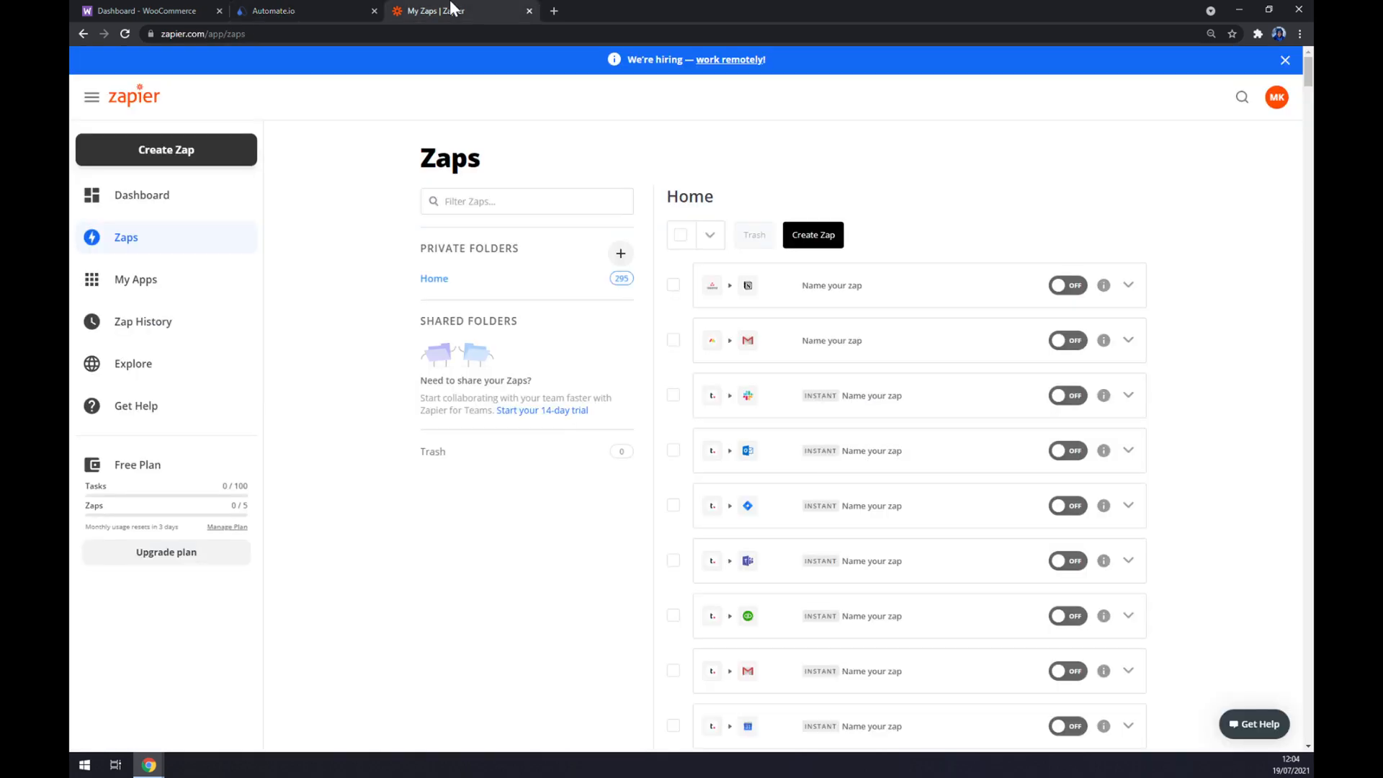
{"action": "mouse_move", "coordinate": [449, 11]}
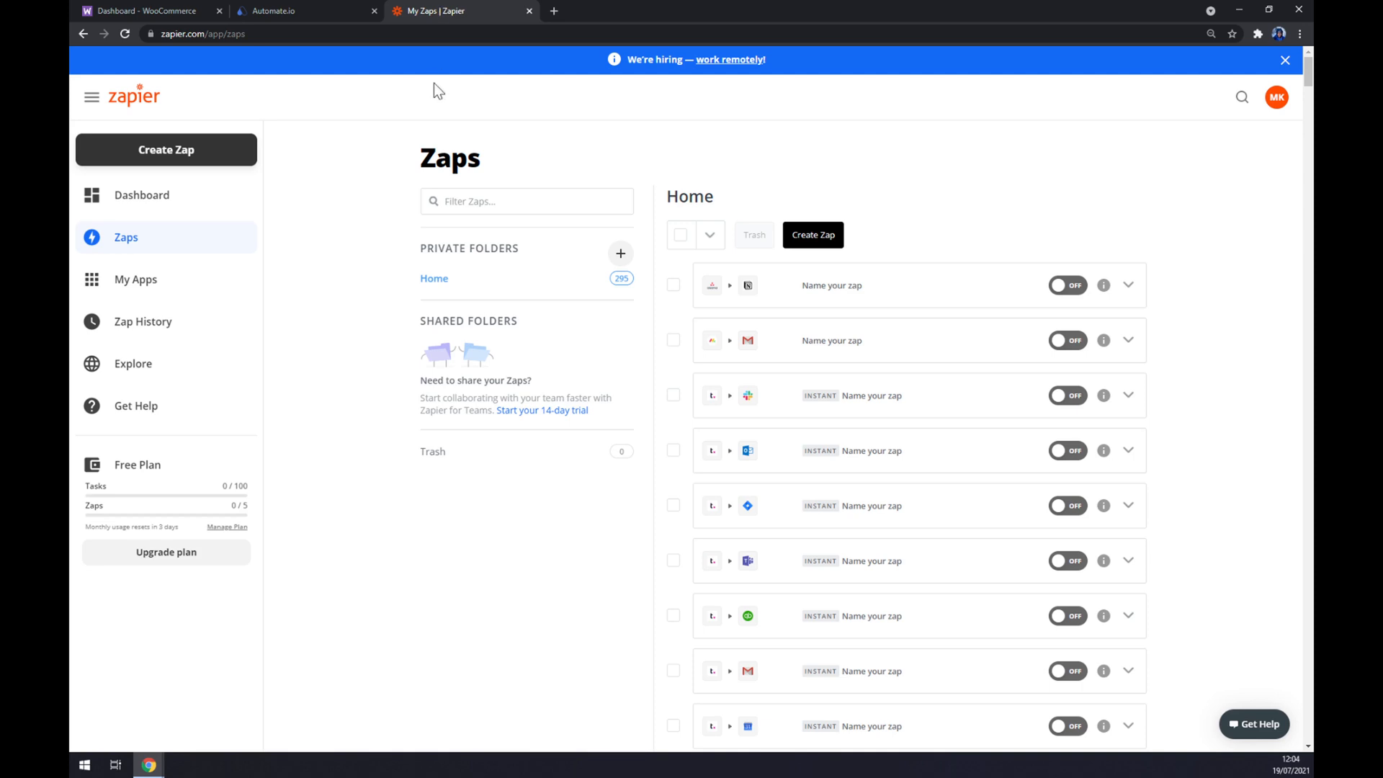
{"action": "mouse_move", "coordinate": [185, 169]}
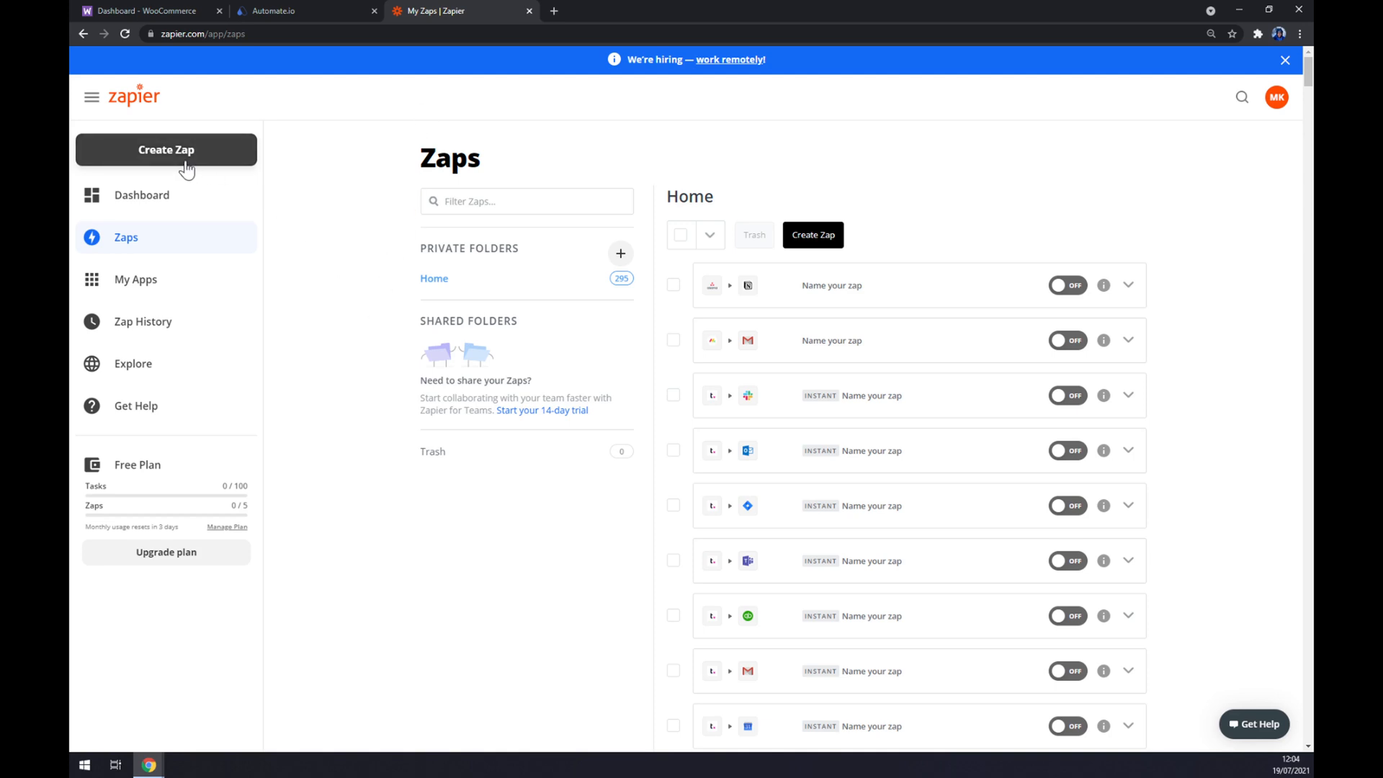
{"action": "left_click", "coordinate": [166, 149]}
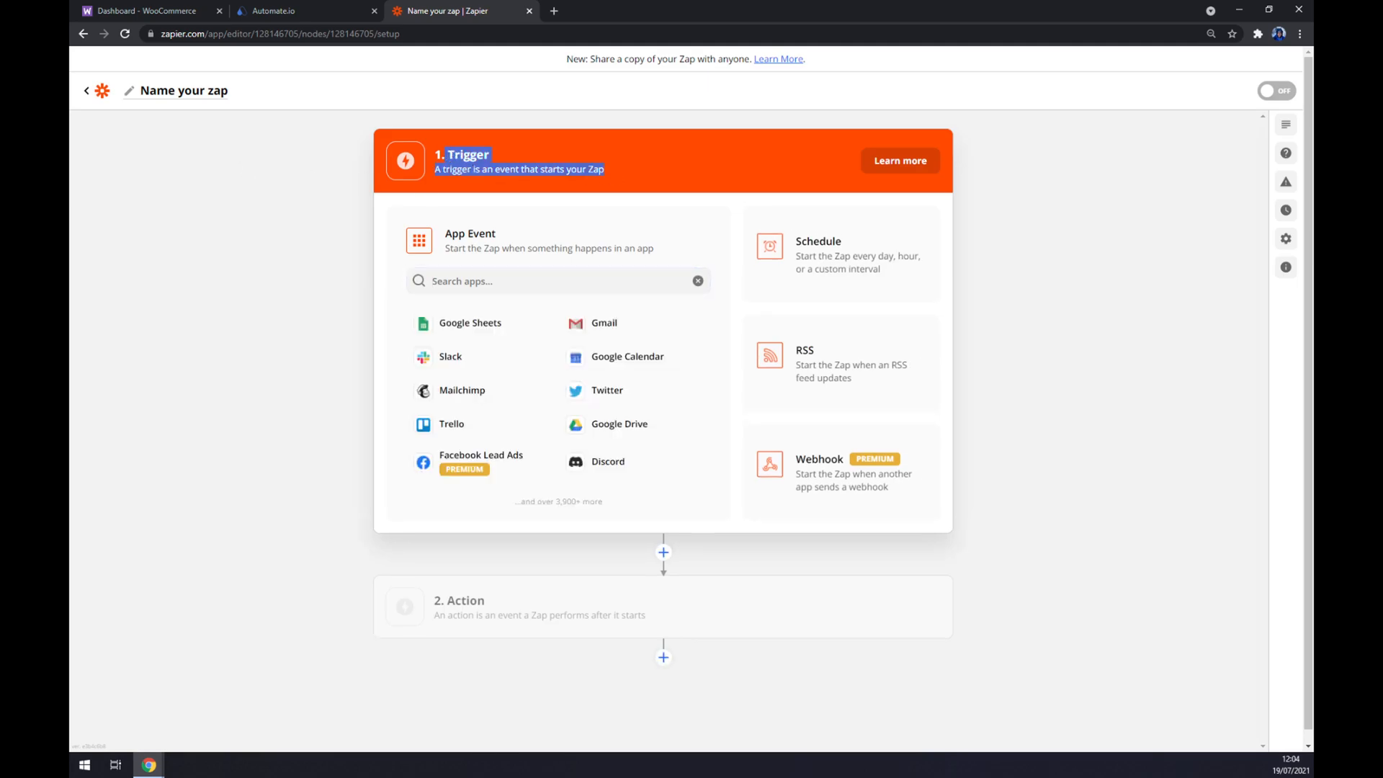
Set the zap trigger to WooCommerce with the Order trigger event.
{"action": "type", "text": "woo"}
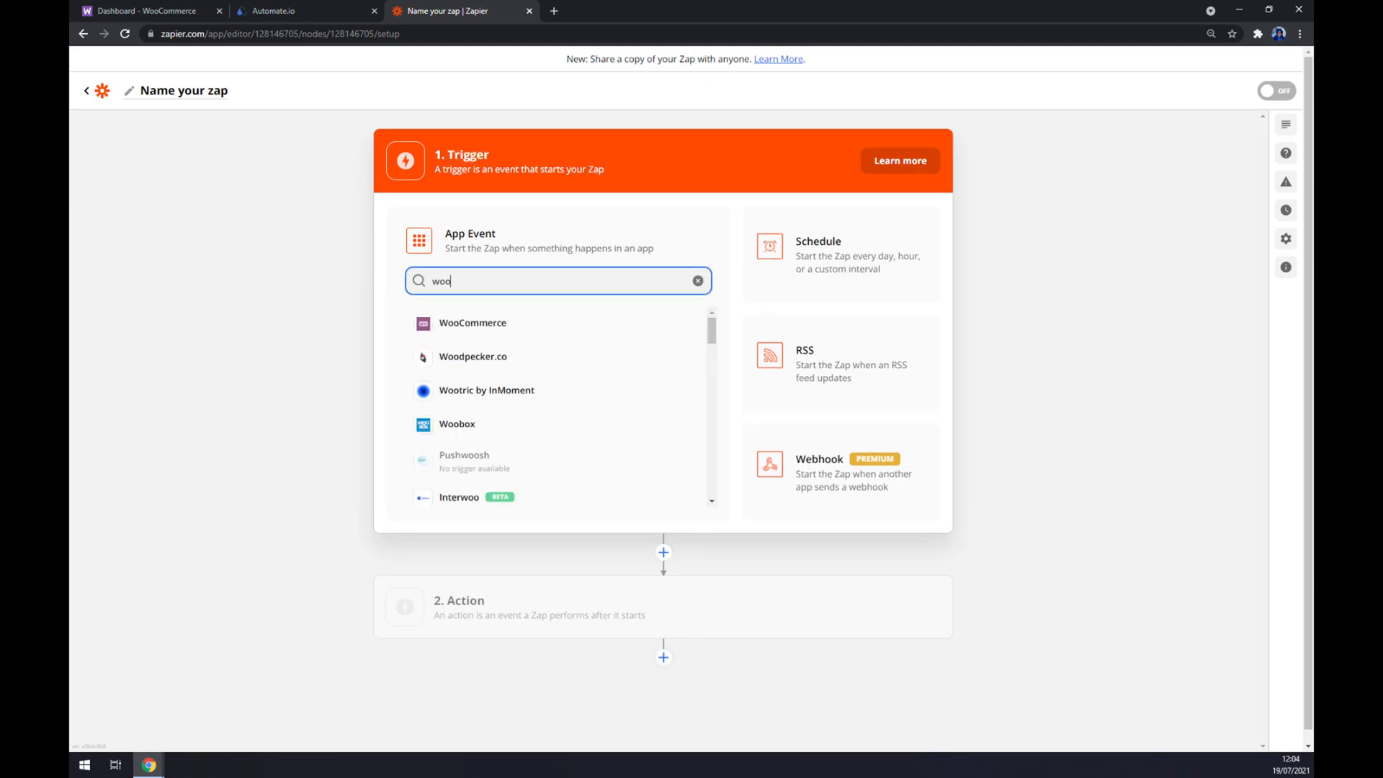
{"action": "left_click", "coordinate": [471, 322]}
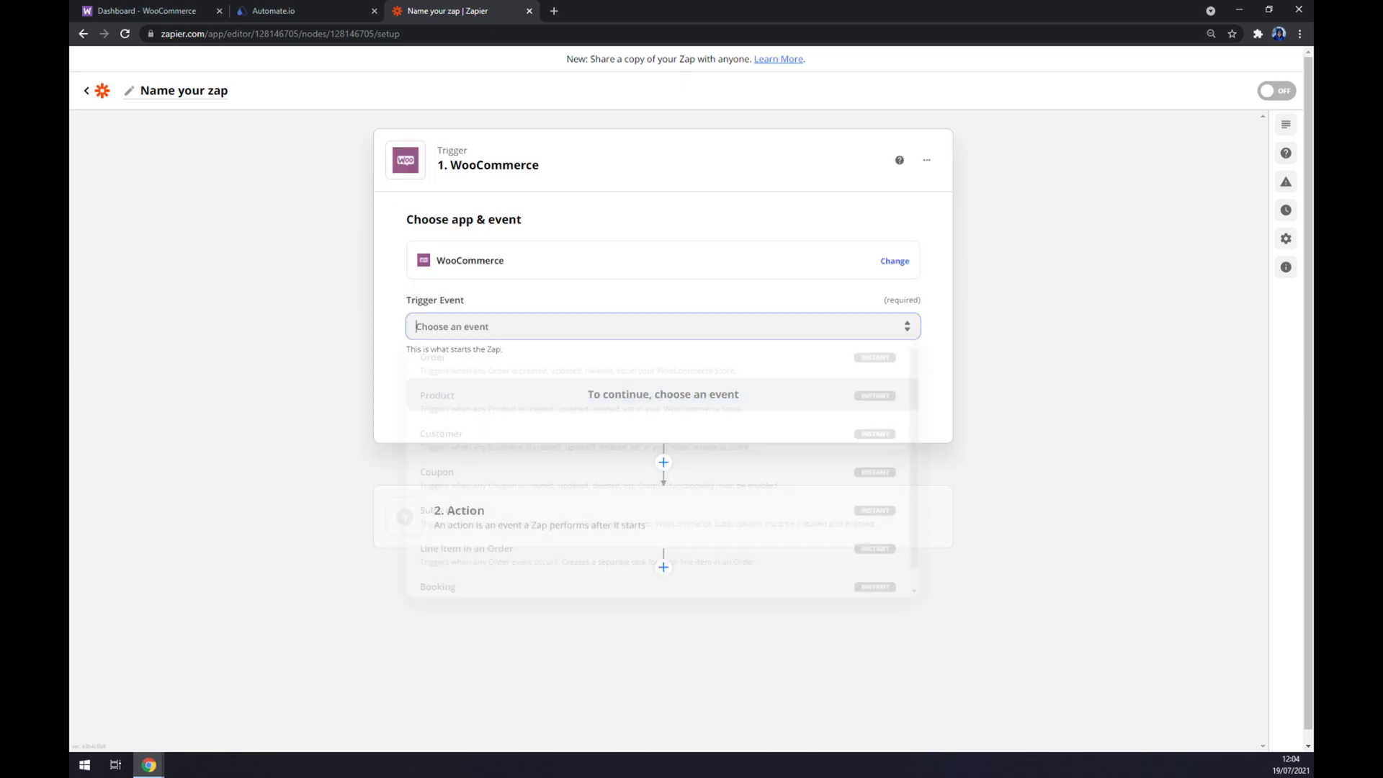
{"action": "left_click", "coordinate": [663, 326]}
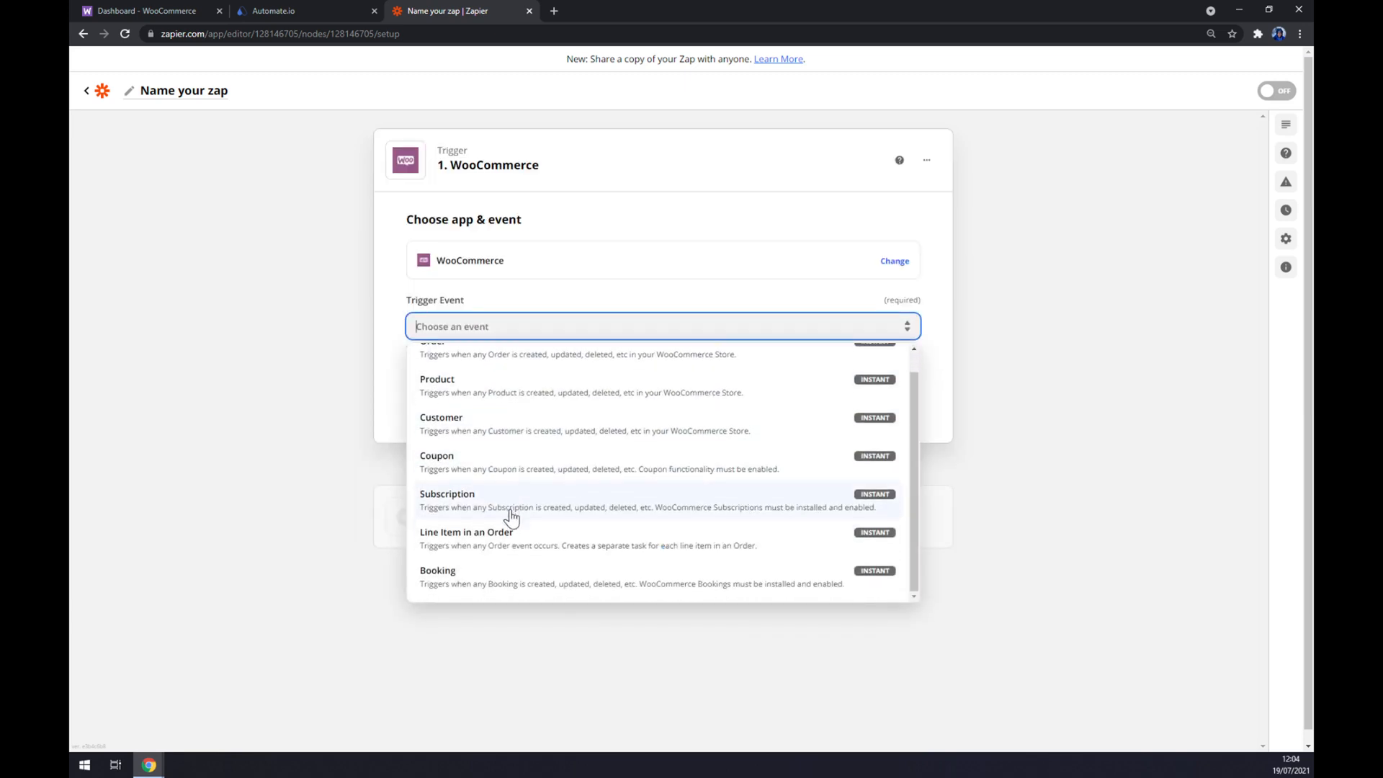
{"action": "scroll", "scroll_direction": "up", "scroll_amount": 3}
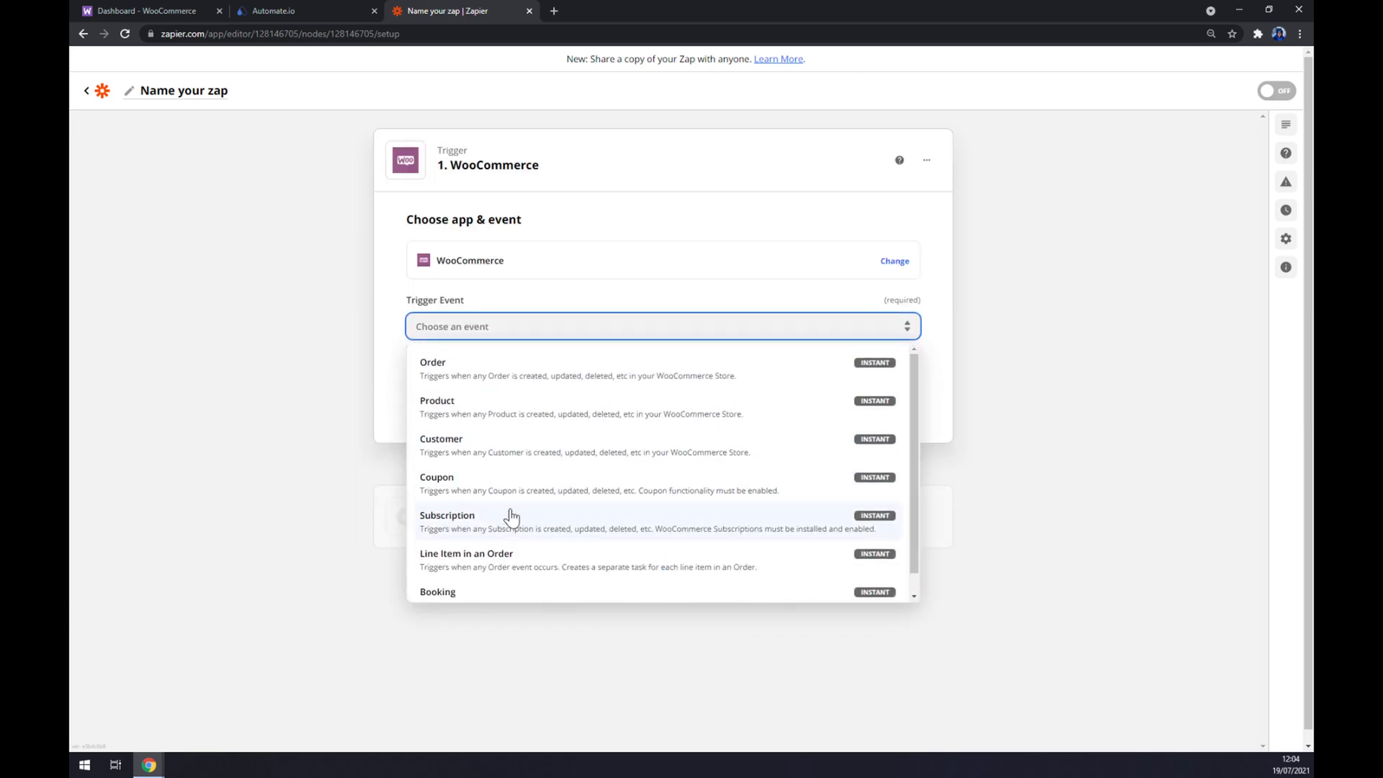
{"action": "left_click", "coordinate": [433, 362]}
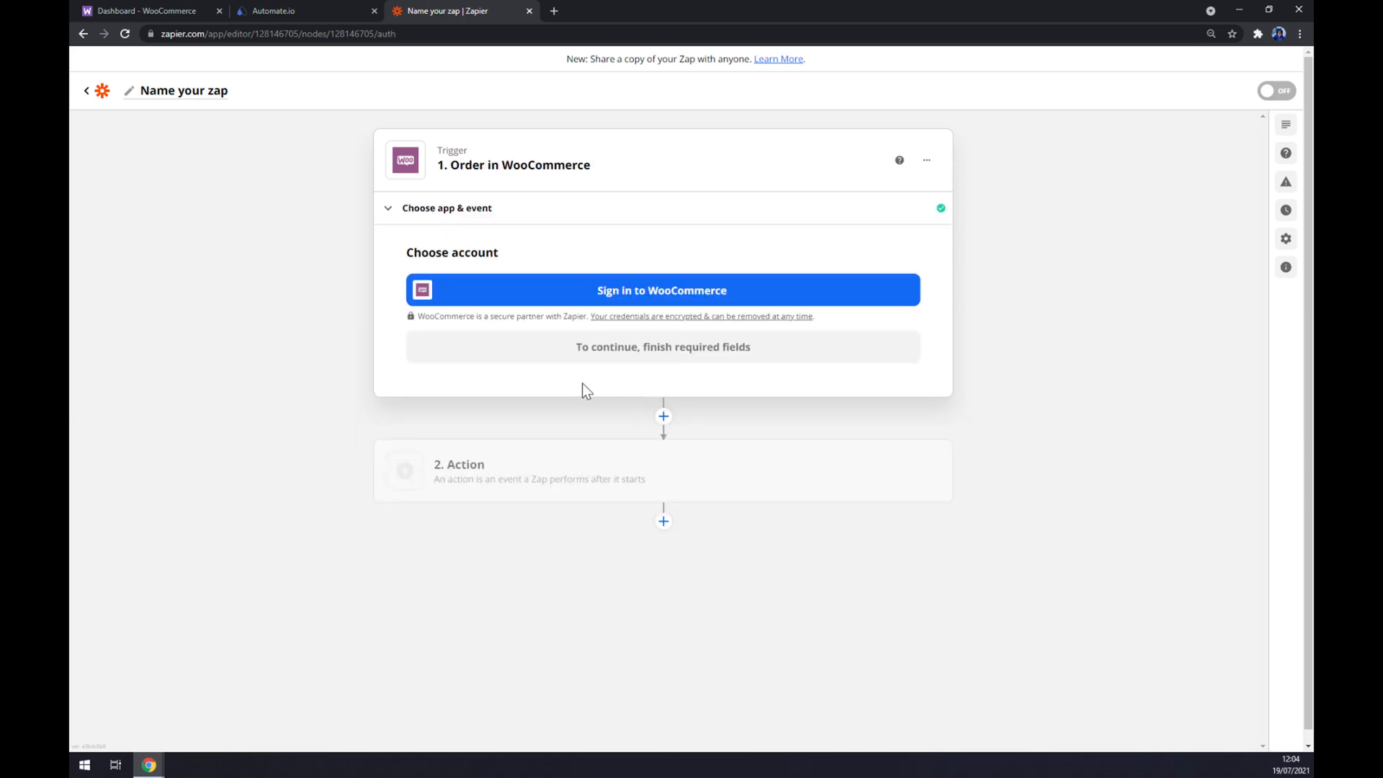
{"action": "mouse_move", "coordinate": [608, 323]}
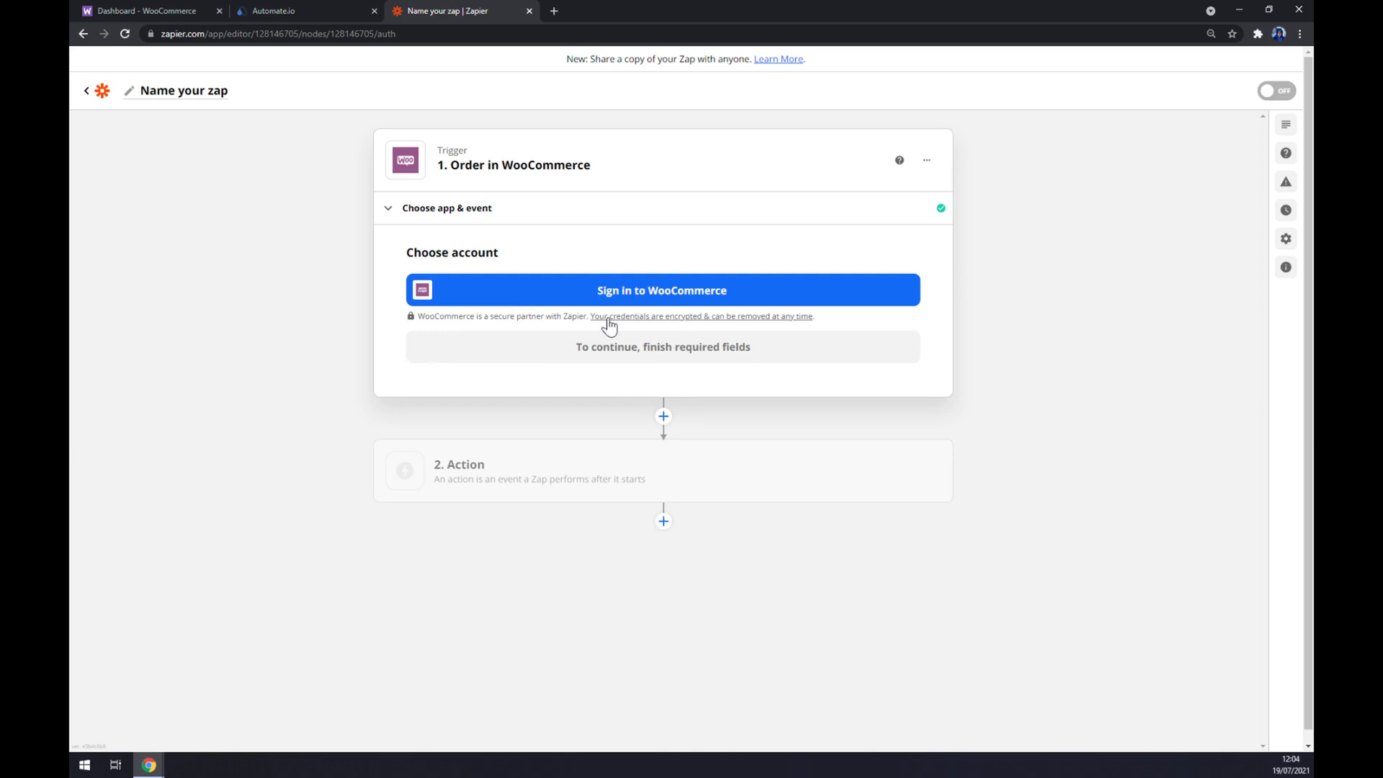
{"action": "mouse_move", "coordinate": [581, 497]}
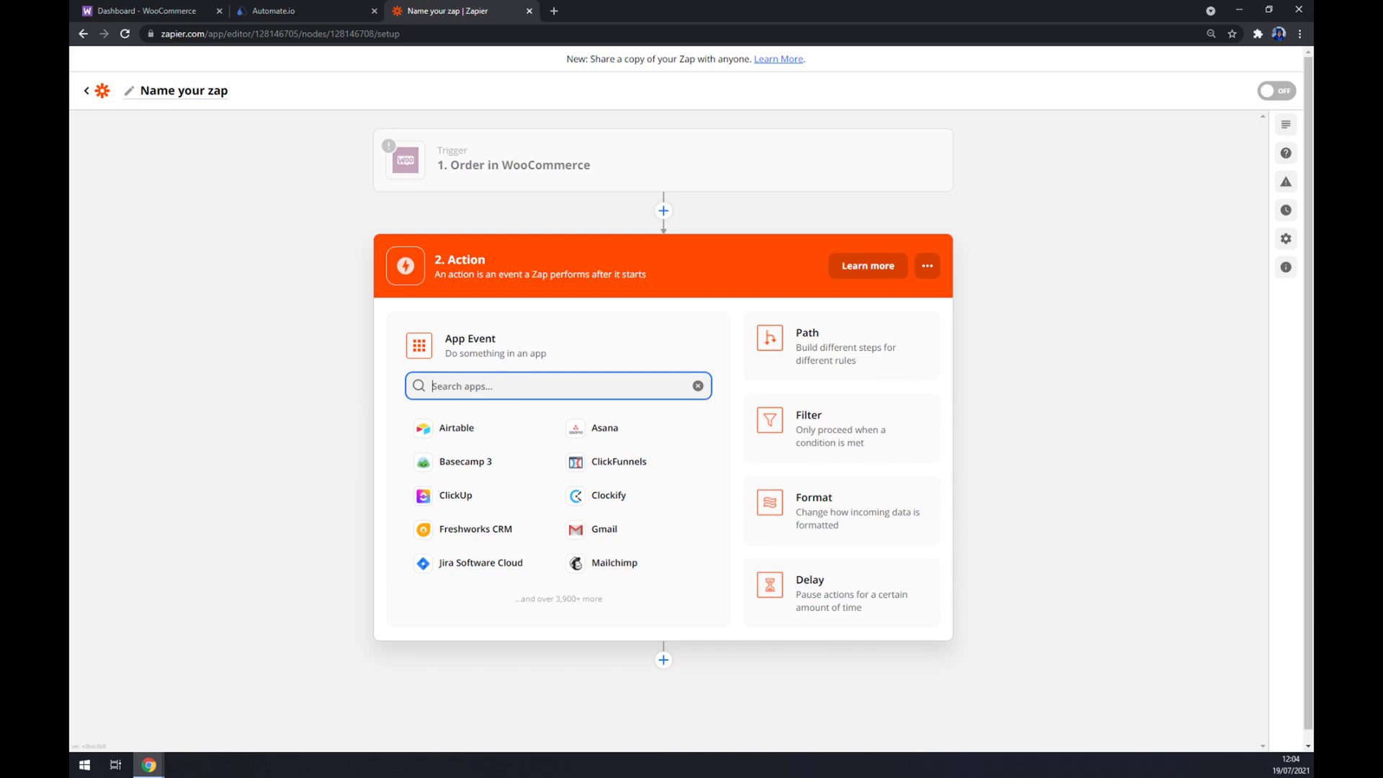
Set the zap action to Salesforce with the Create Record event, then continue.
{"action": "type", "text": "sales"}
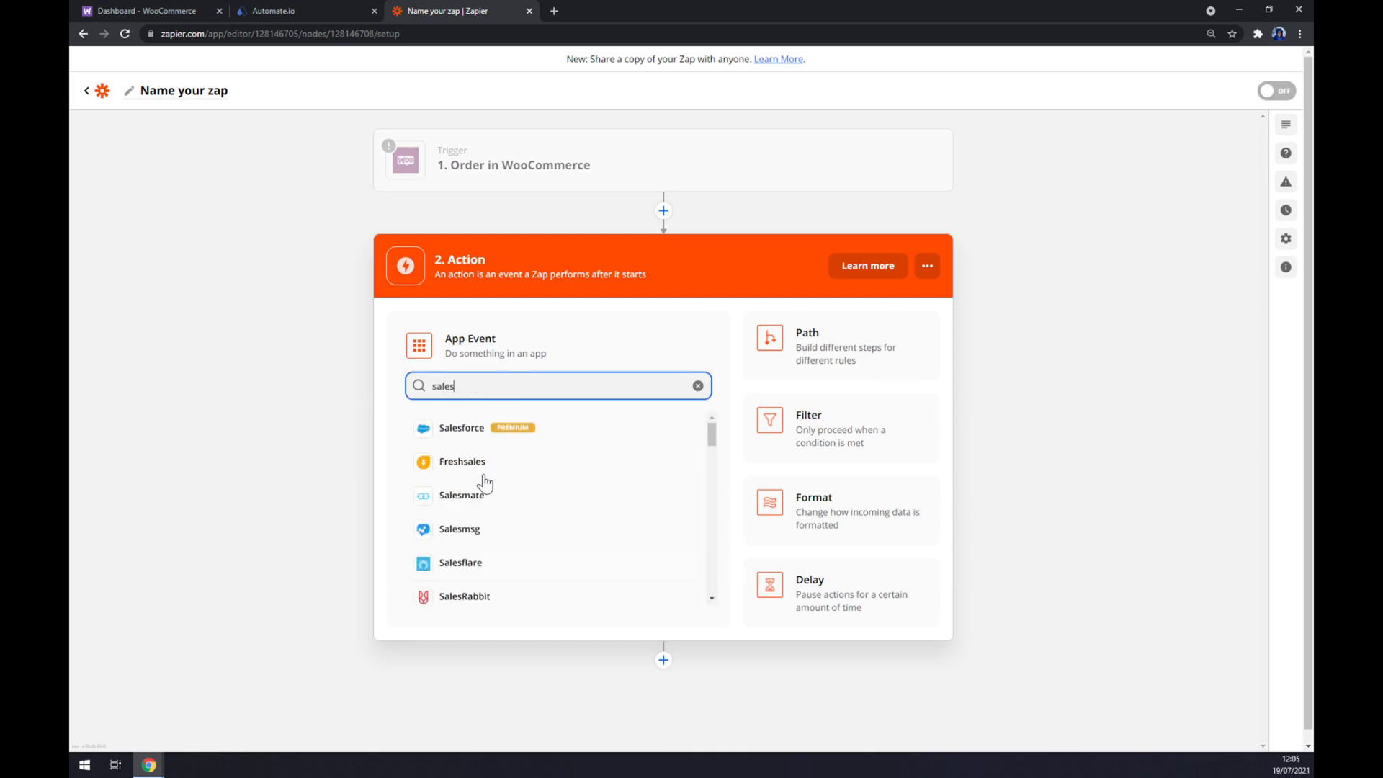
{"action": "left_click", "coordinate": [460, 427]}
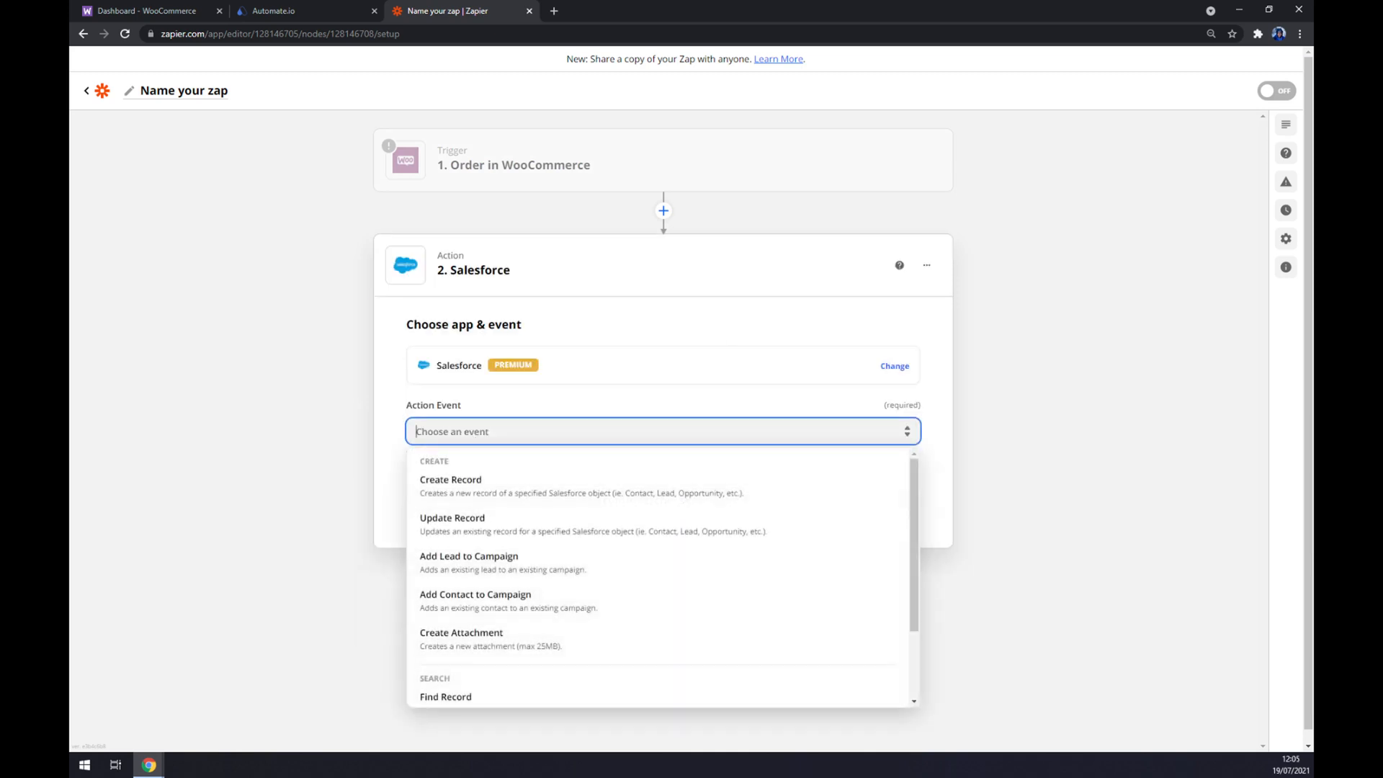
{"action": "left_click", "coordinate": [451, 479]}
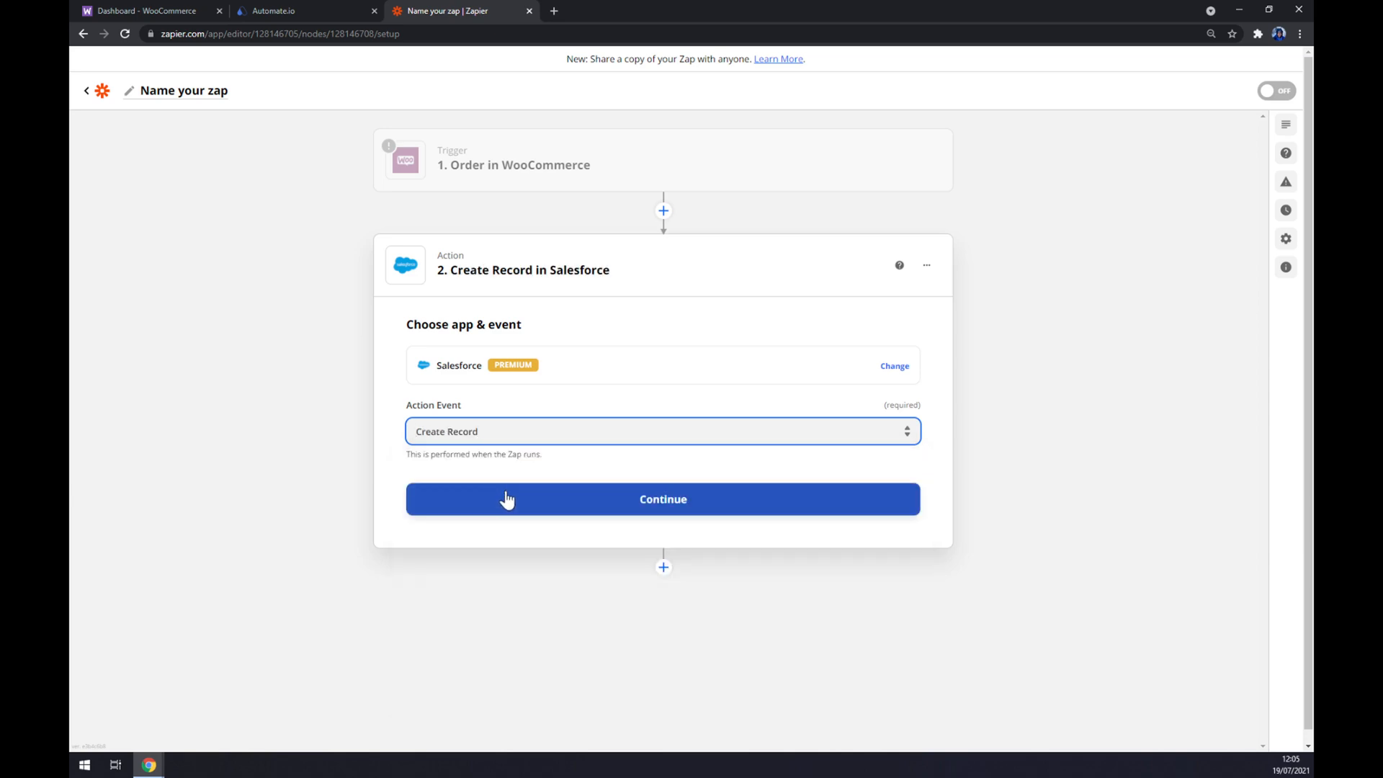
{"action": "left_click", "coordinate": [662, 498]}
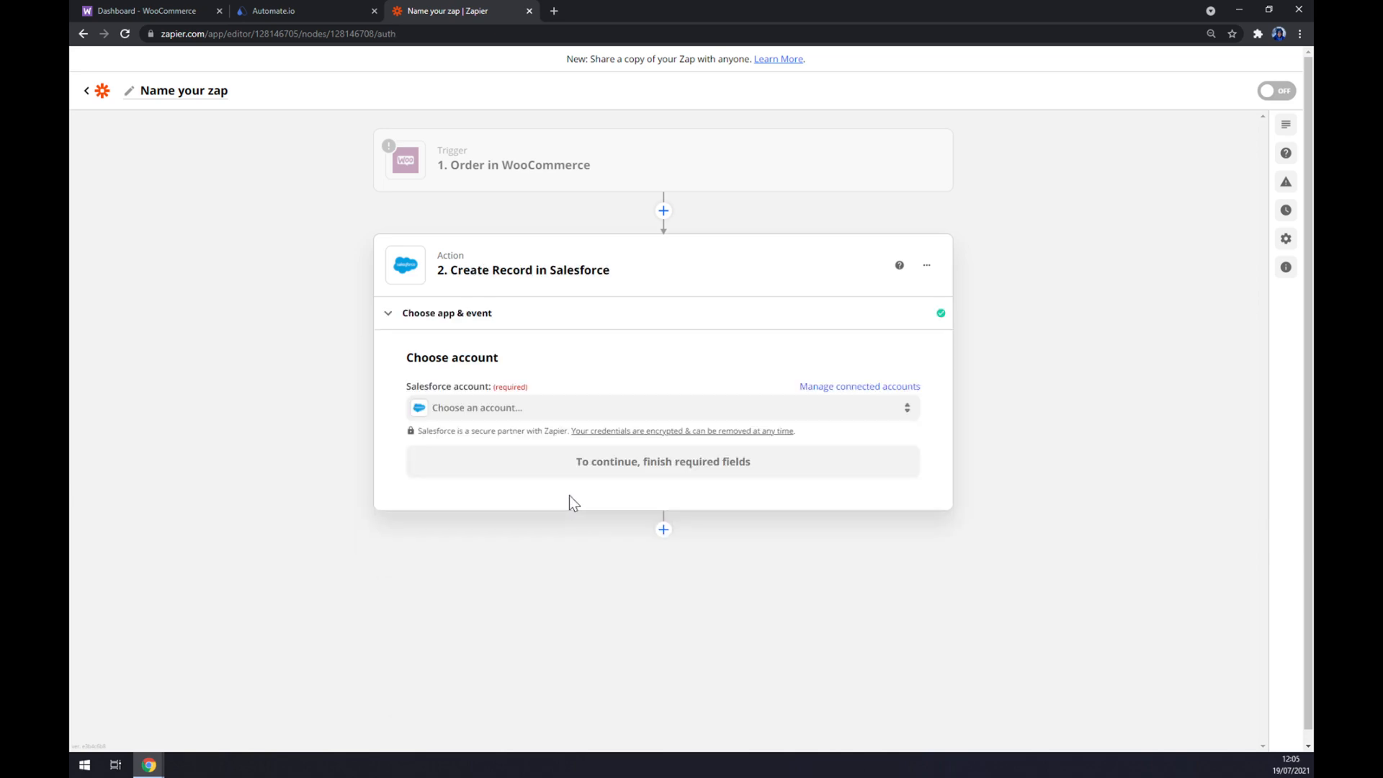
{"action": "mouse_move", "coordinate": [516, 494]}
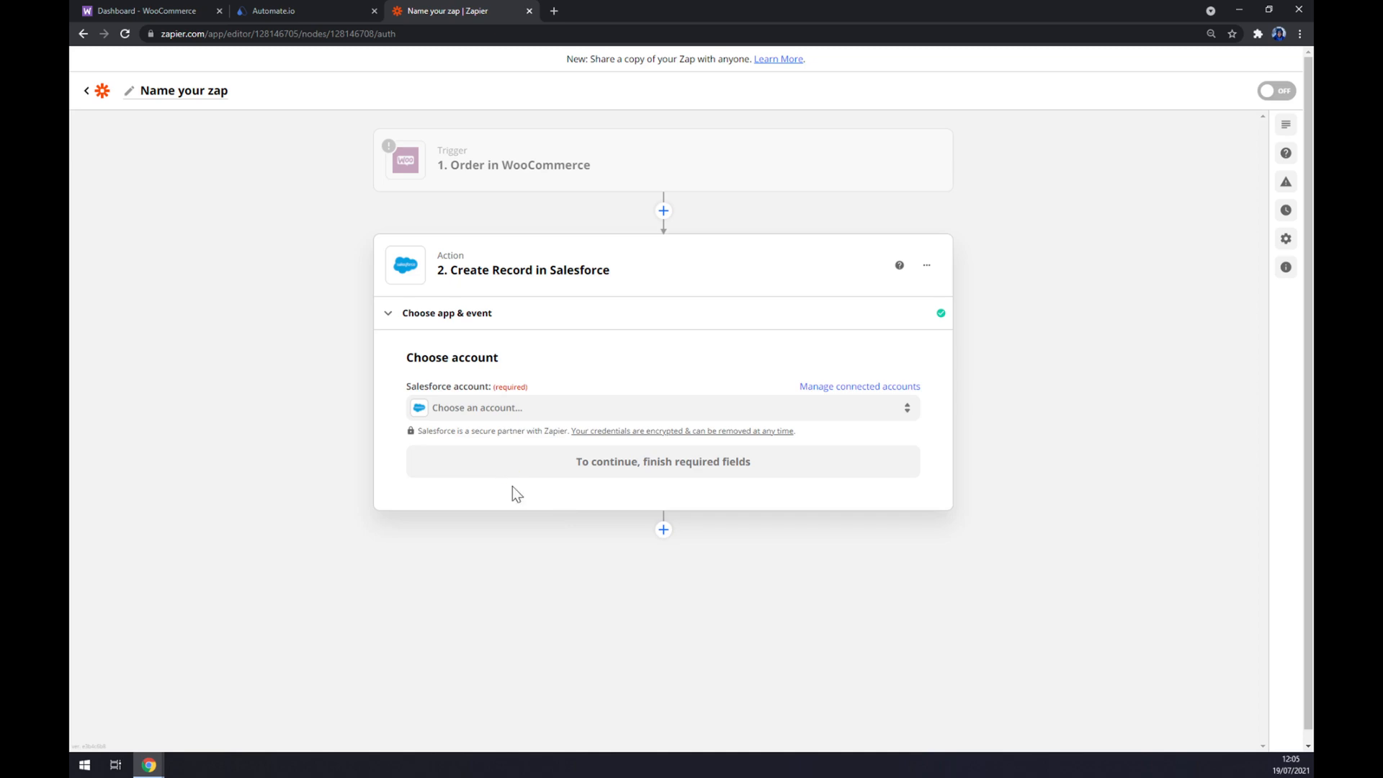